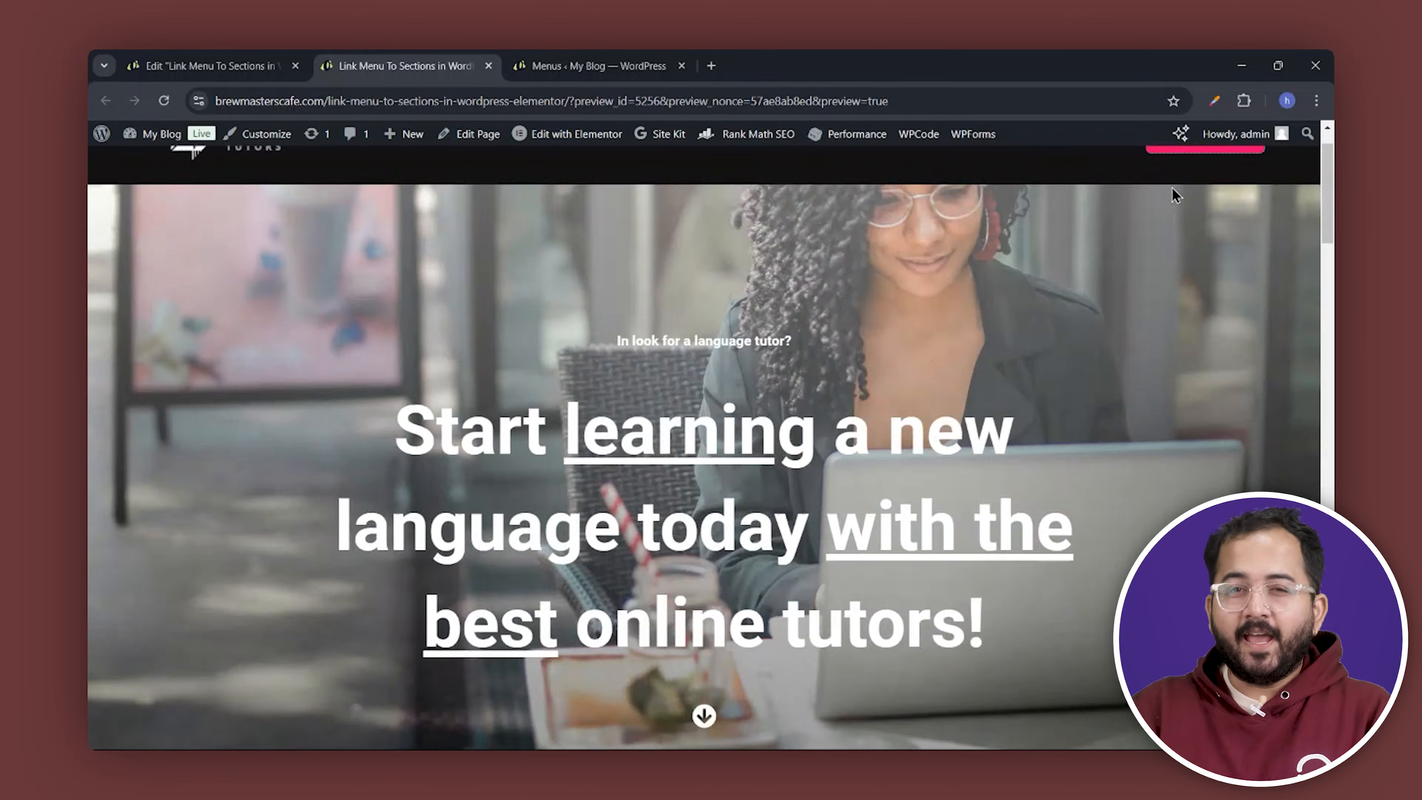
Review the page sections, jumping to the courses area, to decide which need anchor IDs
{"action": "scroll", "scroll_direction": "down", "scroll_amount": 3}
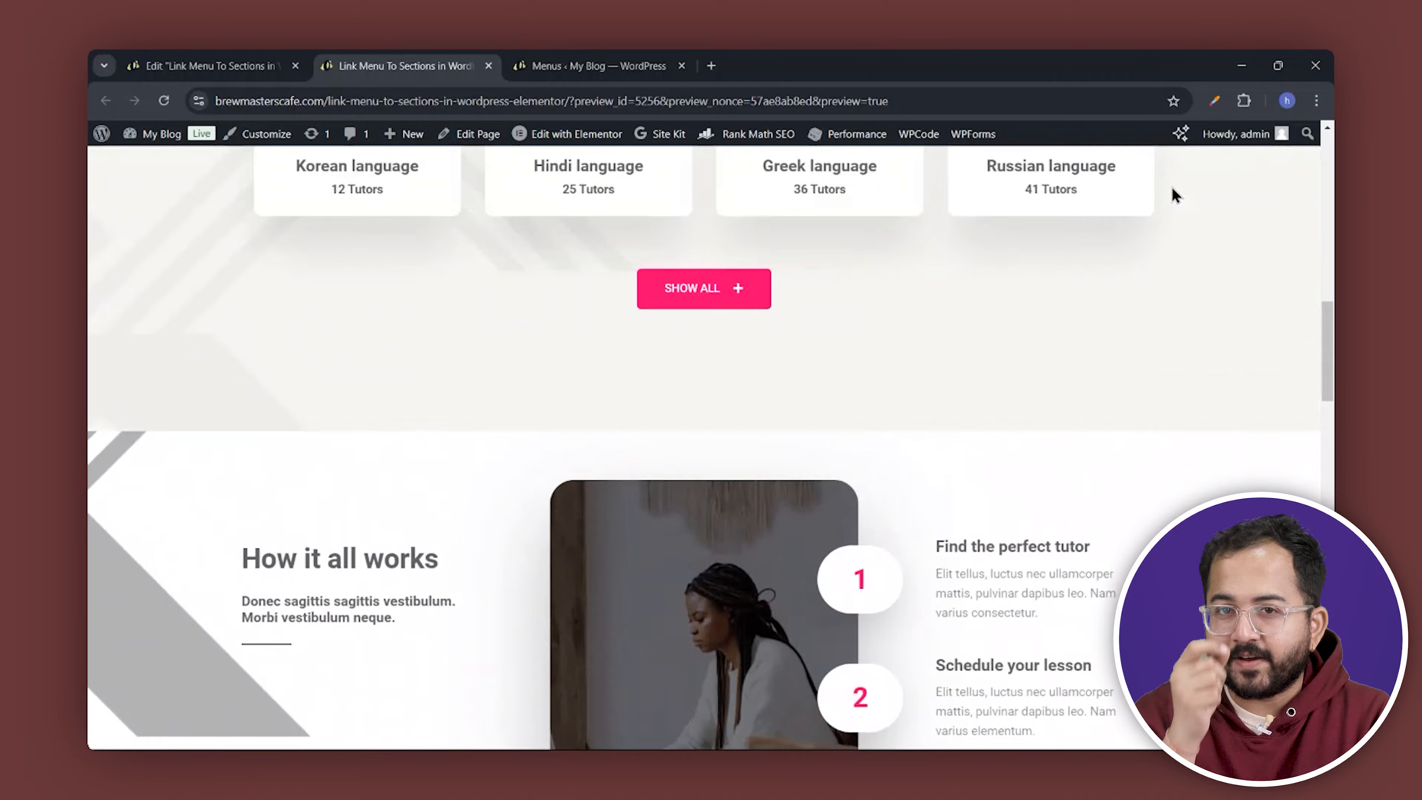
{"action": "scroll", "scroll_direction": "down", "scroll_amount": 3}
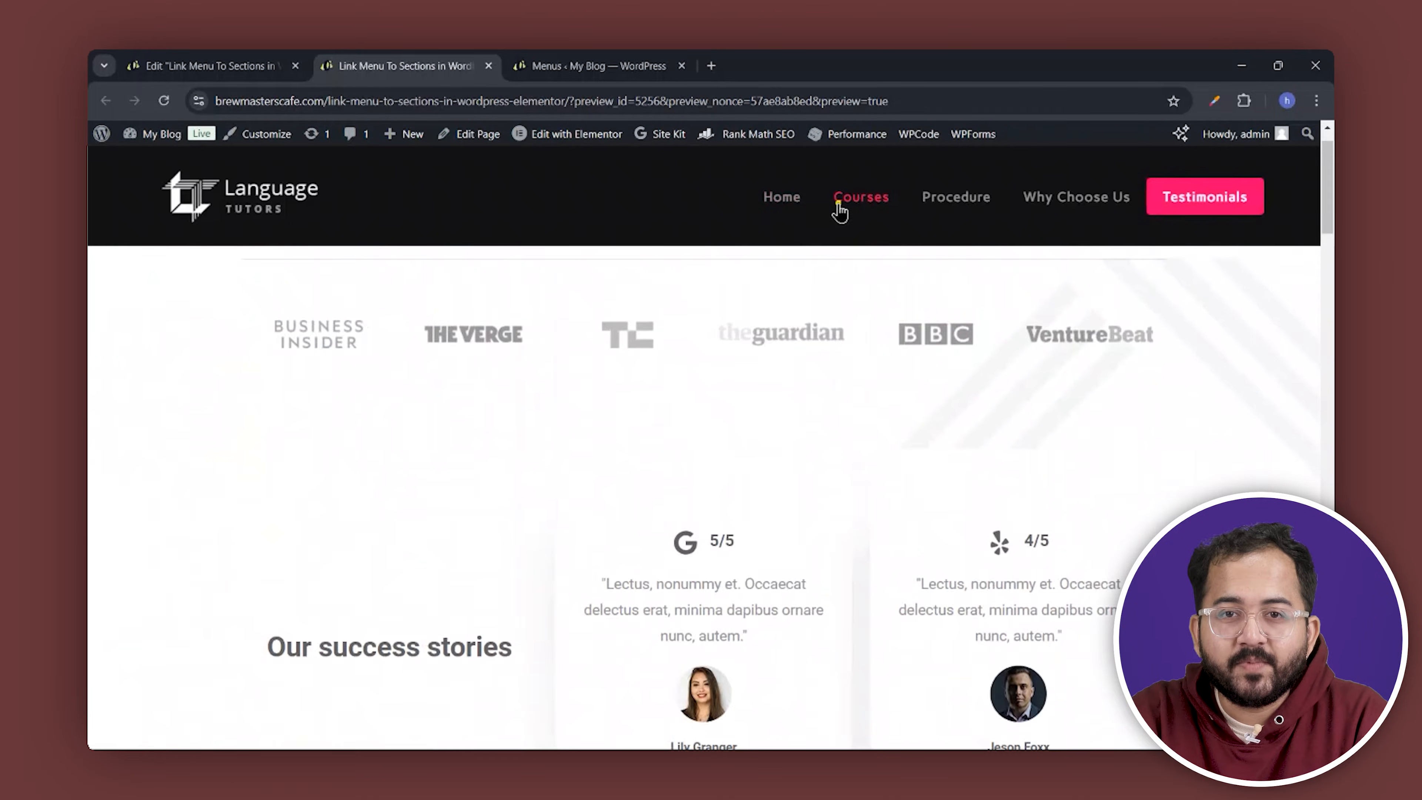
{"action": "left_click", "coordinate": [861, 197]}
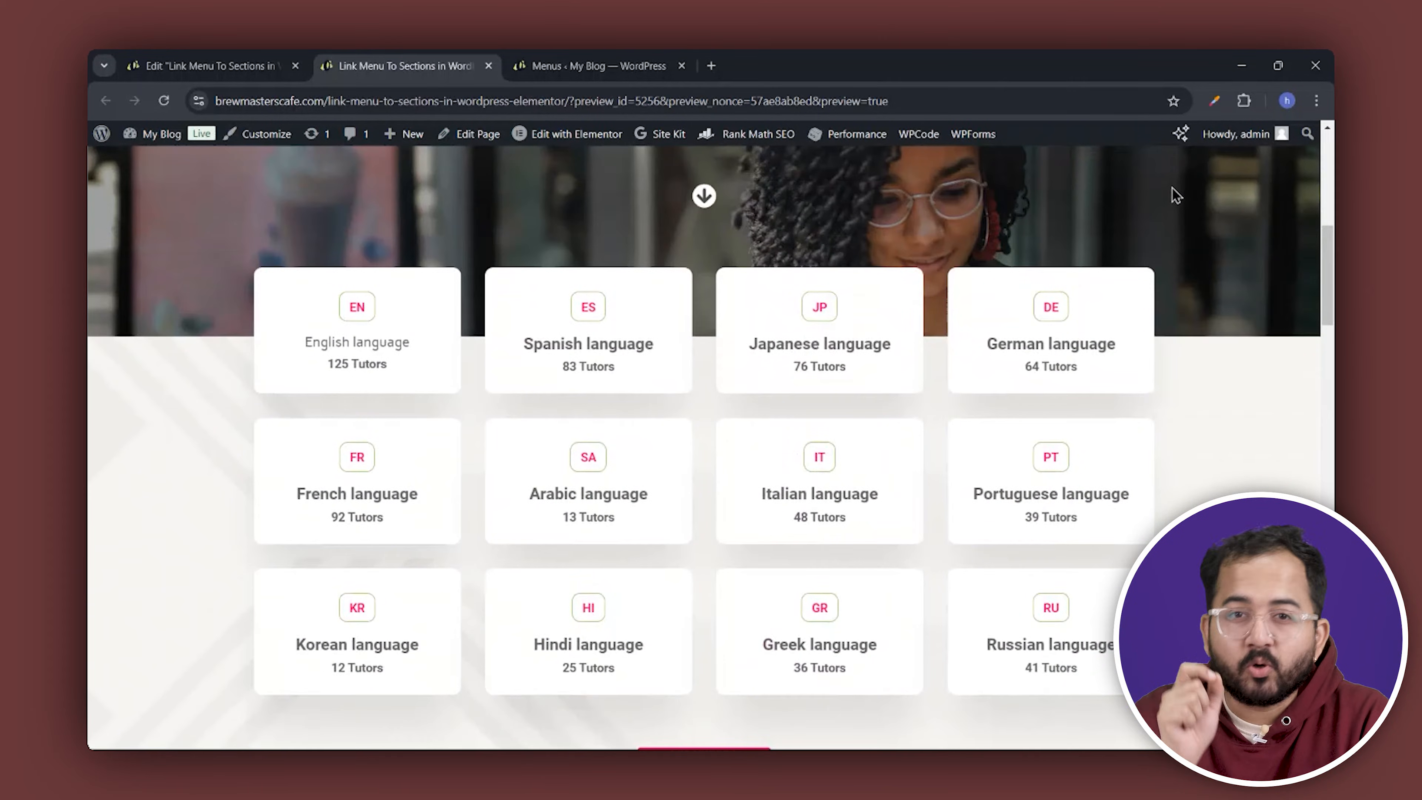
{"action": "scroll", "scroll_direction": "up", "scroll_amount": 3}
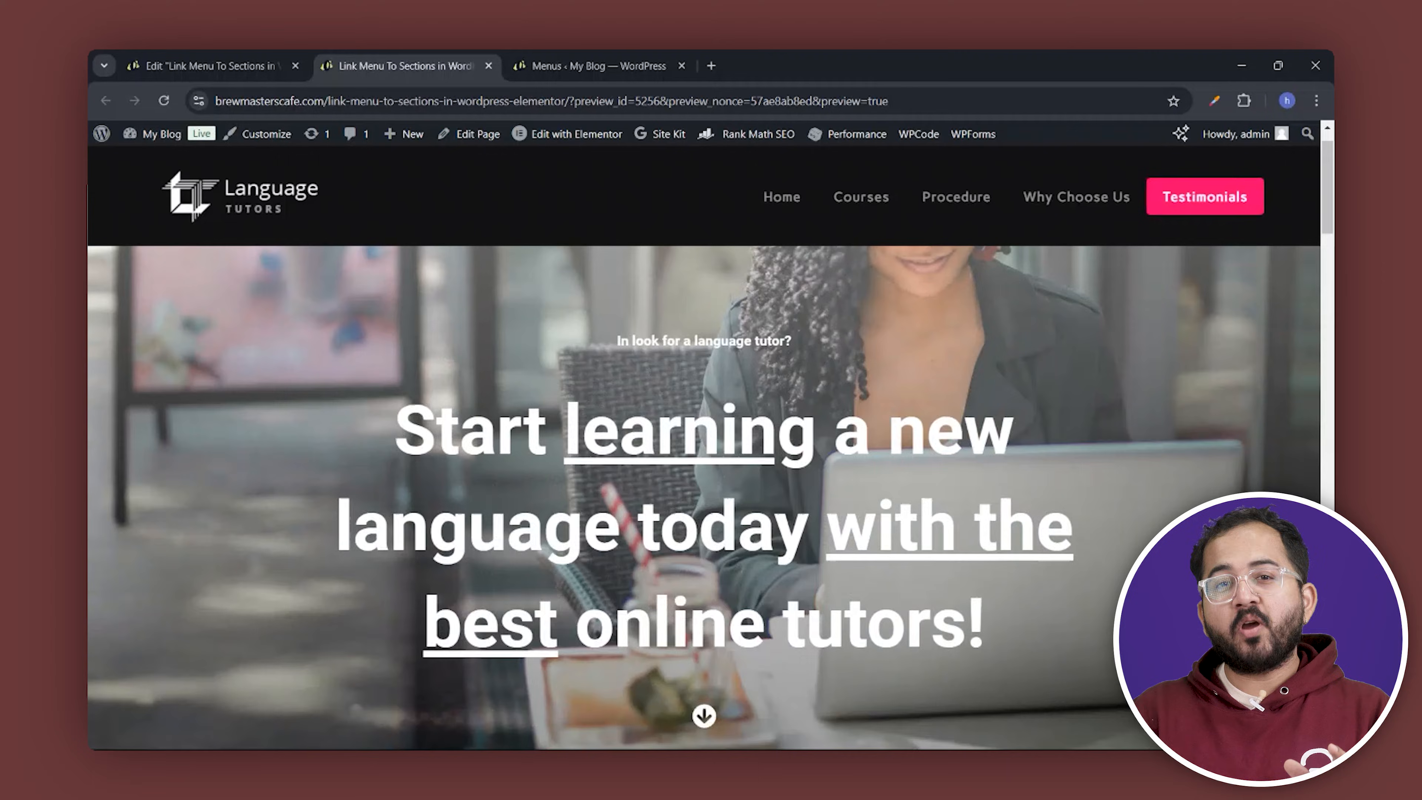
{"action": "scroll", "scroll_direction": "down", "scroll_amount": 3}
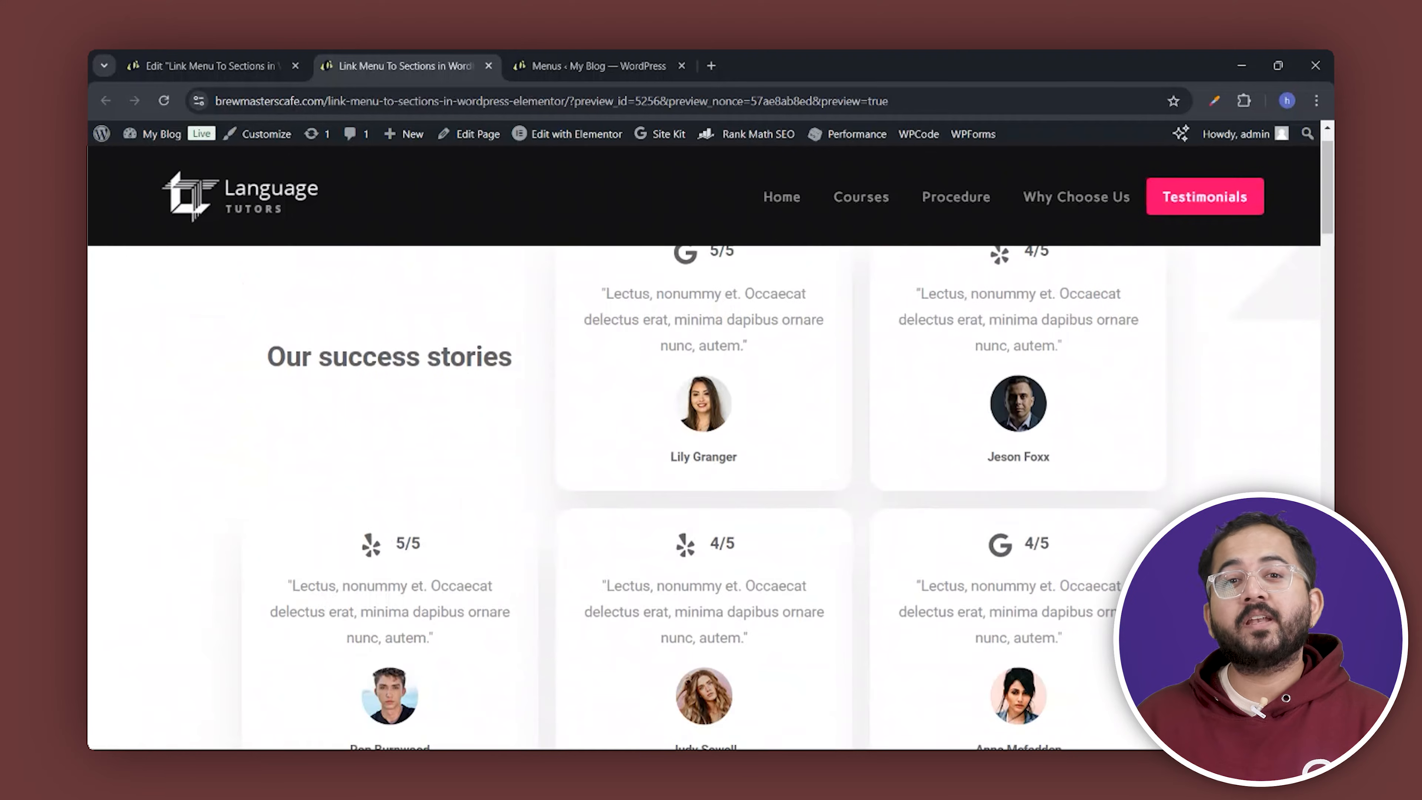
{"action": "scroll", "scroll_direction": "down", "scroll_amount": 3}
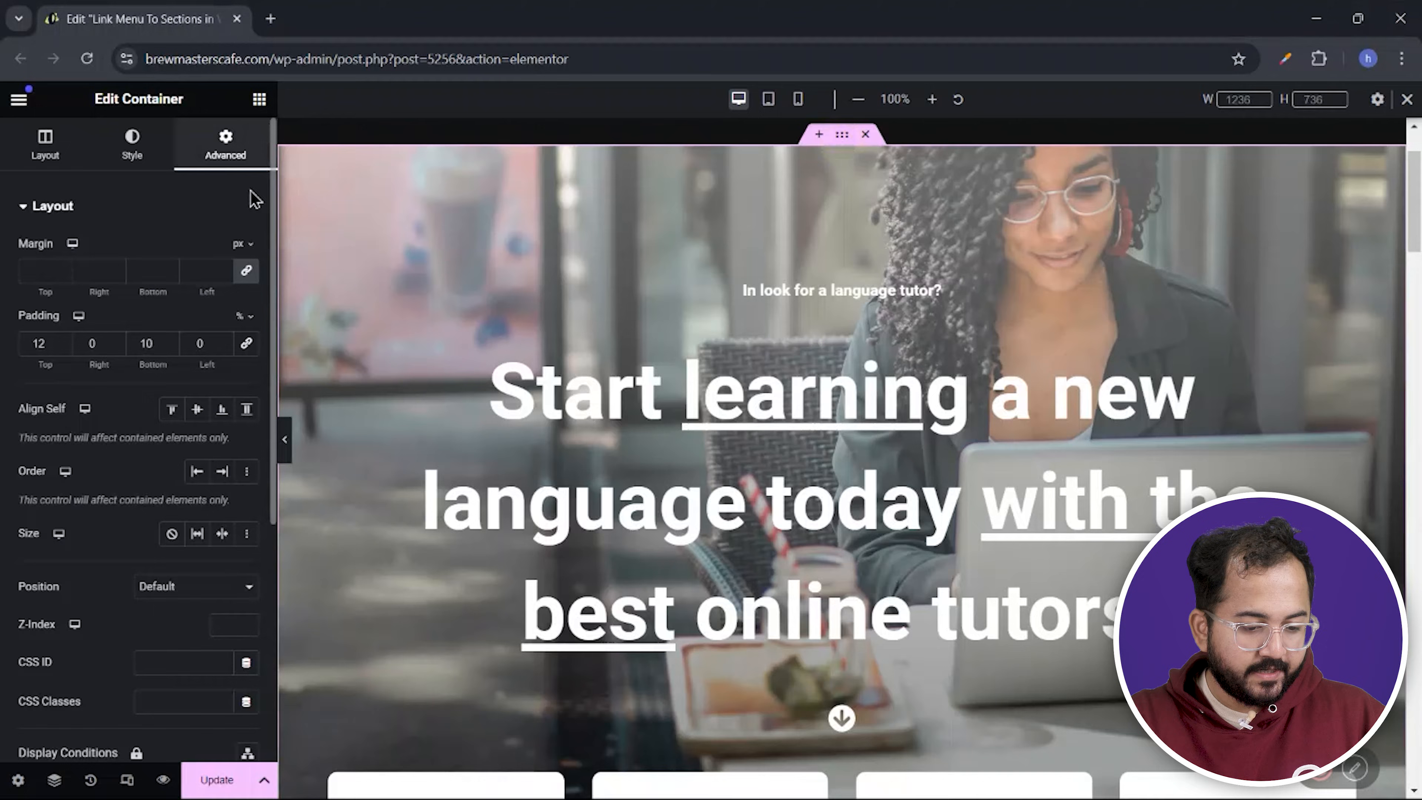
Give the hero container the CSS ID home
{"action": "left_click", "coordinate": [177, 663]}
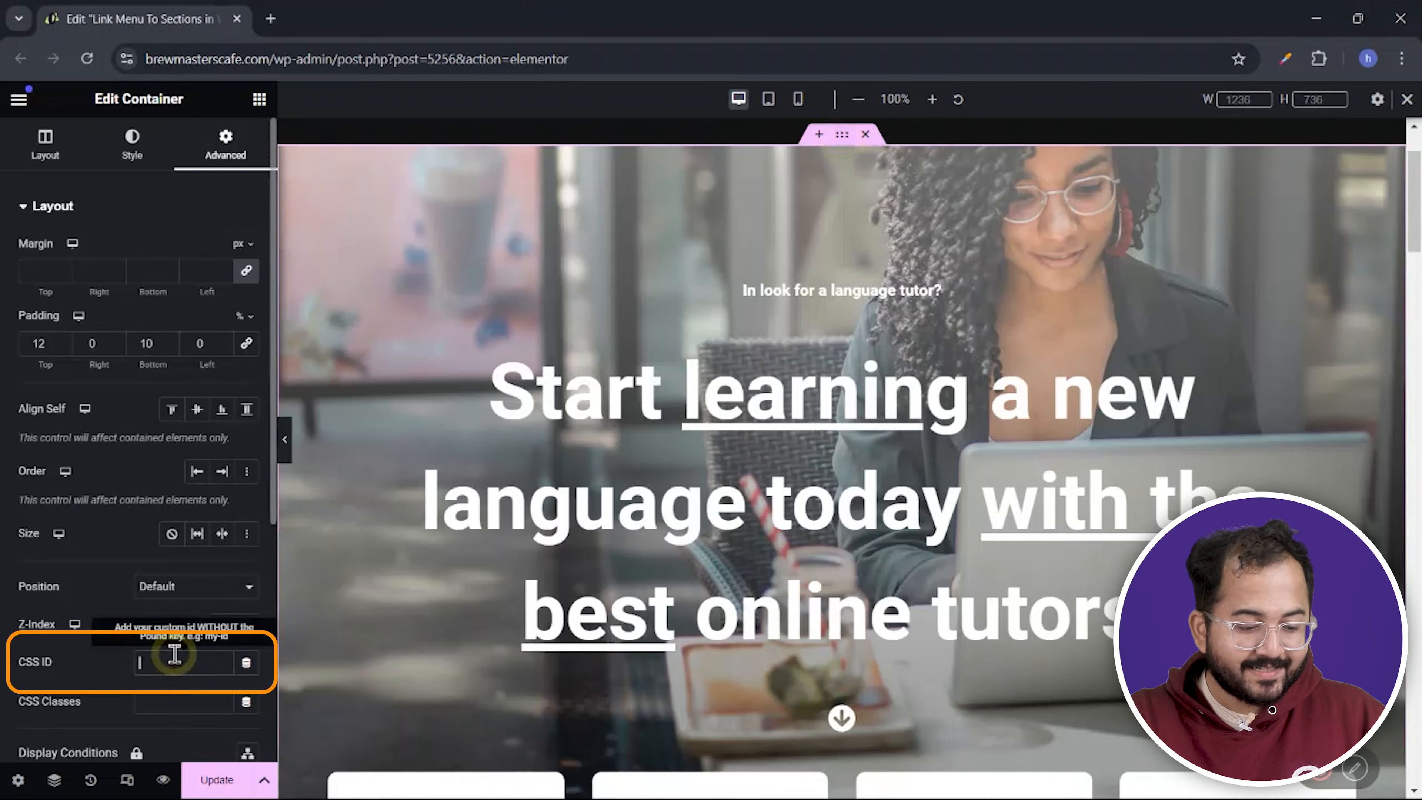
{"action": "type", "text": "home"}
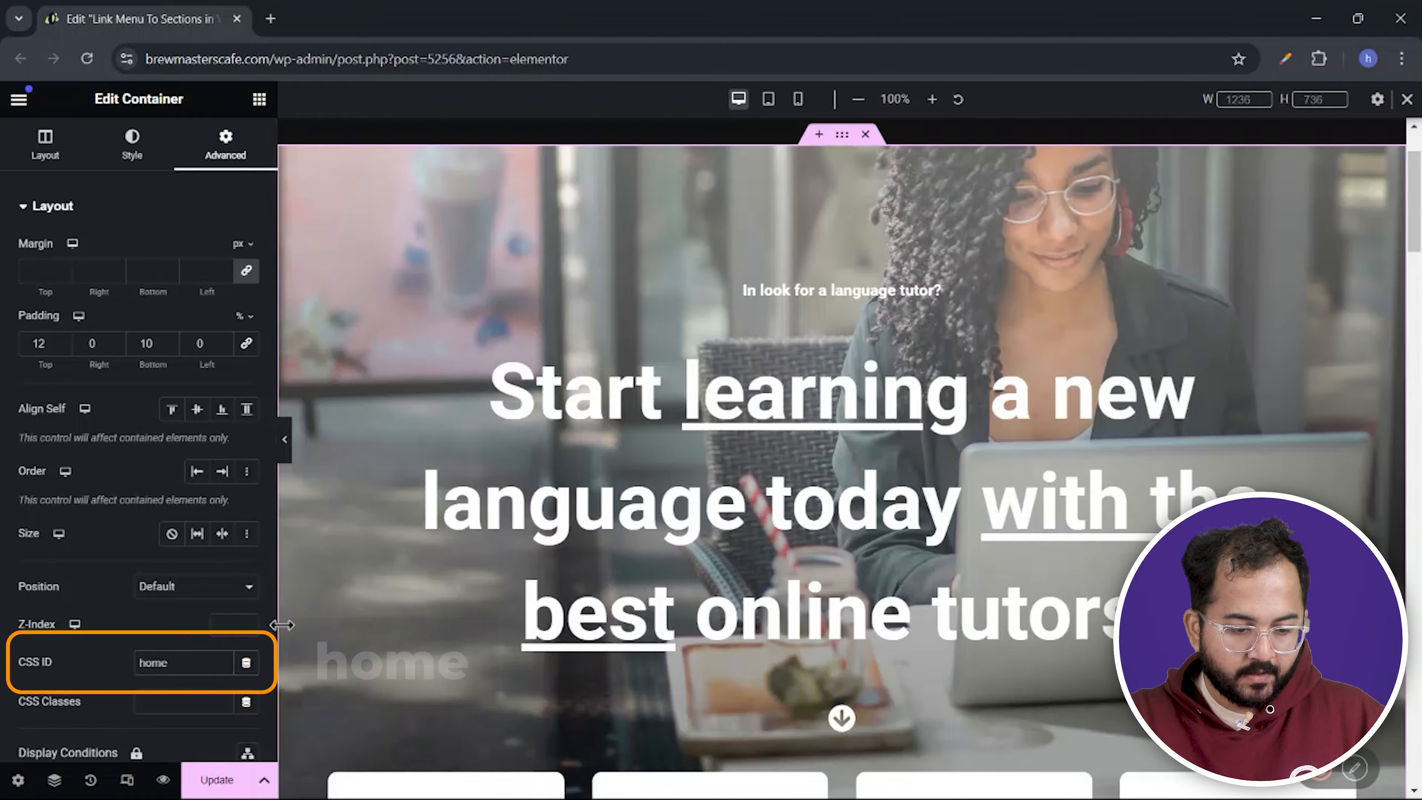
{"action": "scroll", "scroll_direction": "down", "scroll_amount": 3}
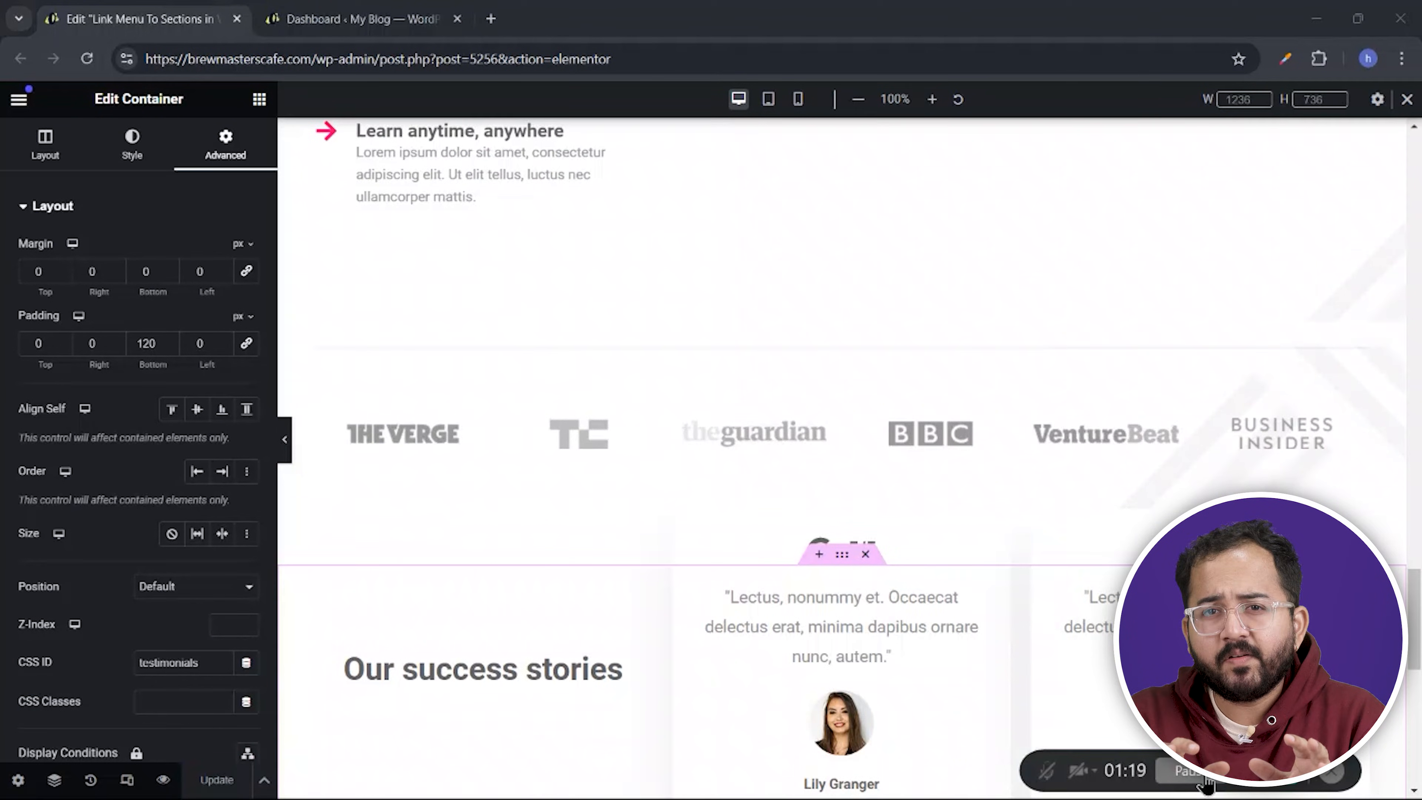
From Appearance > Menus in the dashboard, create a new empty menu named Anchor Text Menu
{"action": "left_click", "coordinate": [372, 30]}
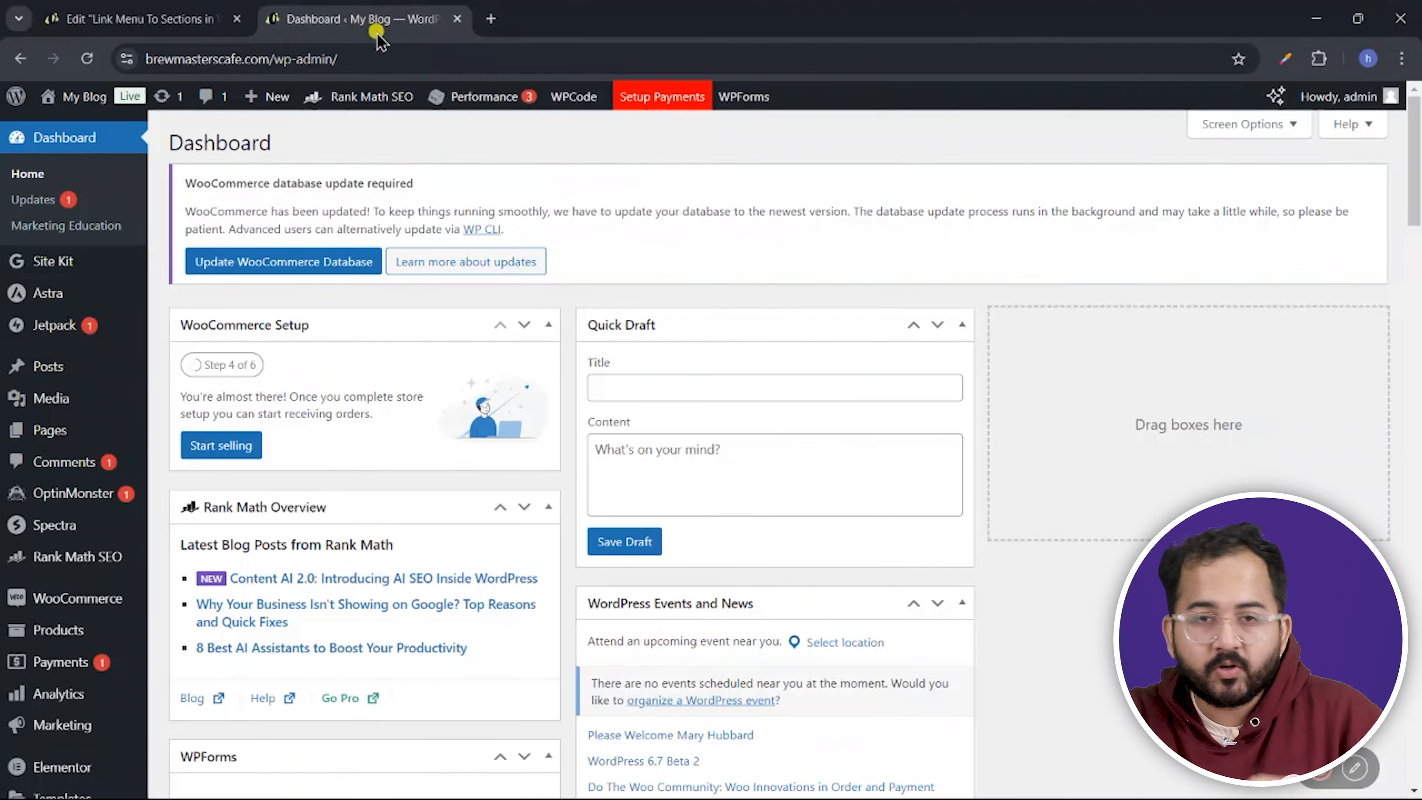
{"action": "scroll", "scroll_direction": "down", "scroll_amount": 3}
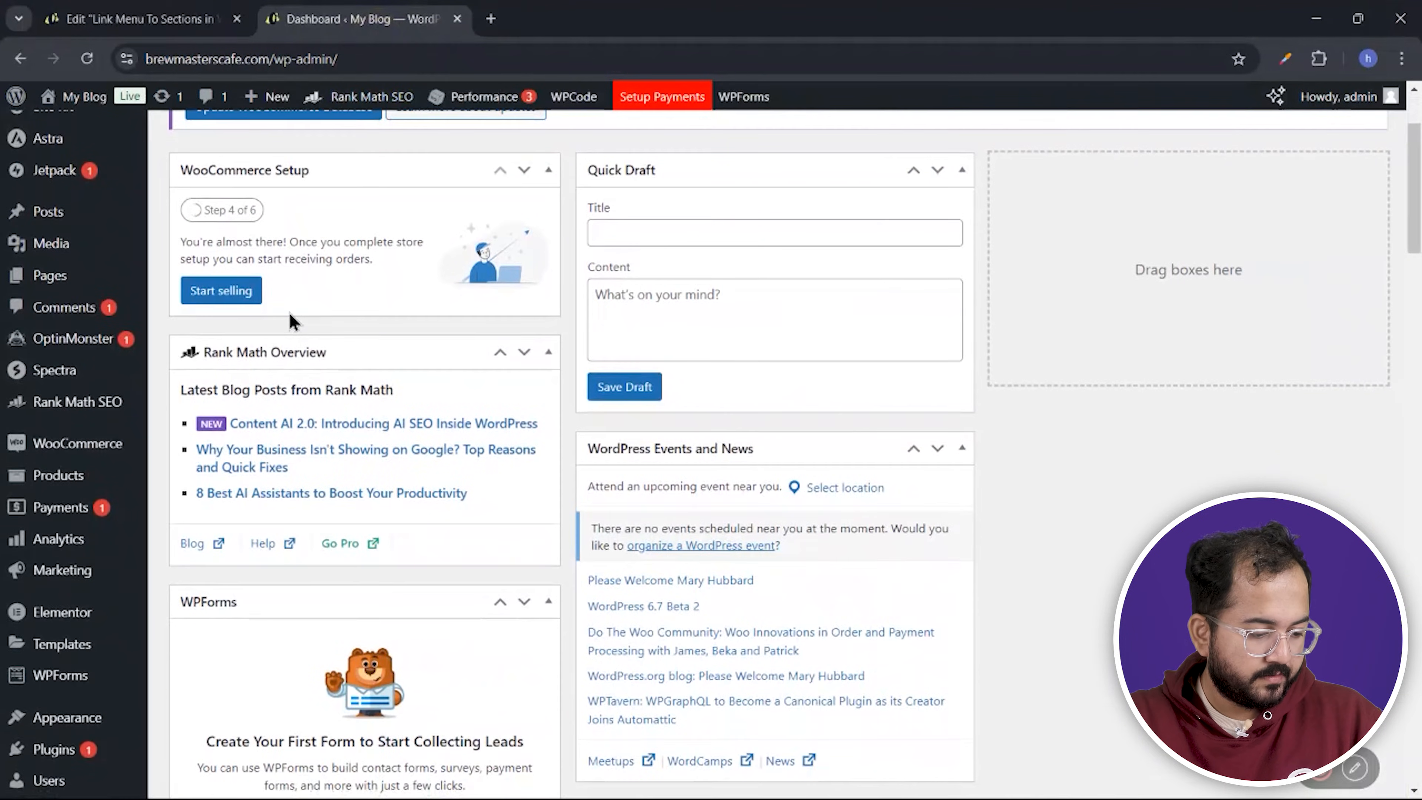
{"action": "left_click", "coordinate": [186, 625]}
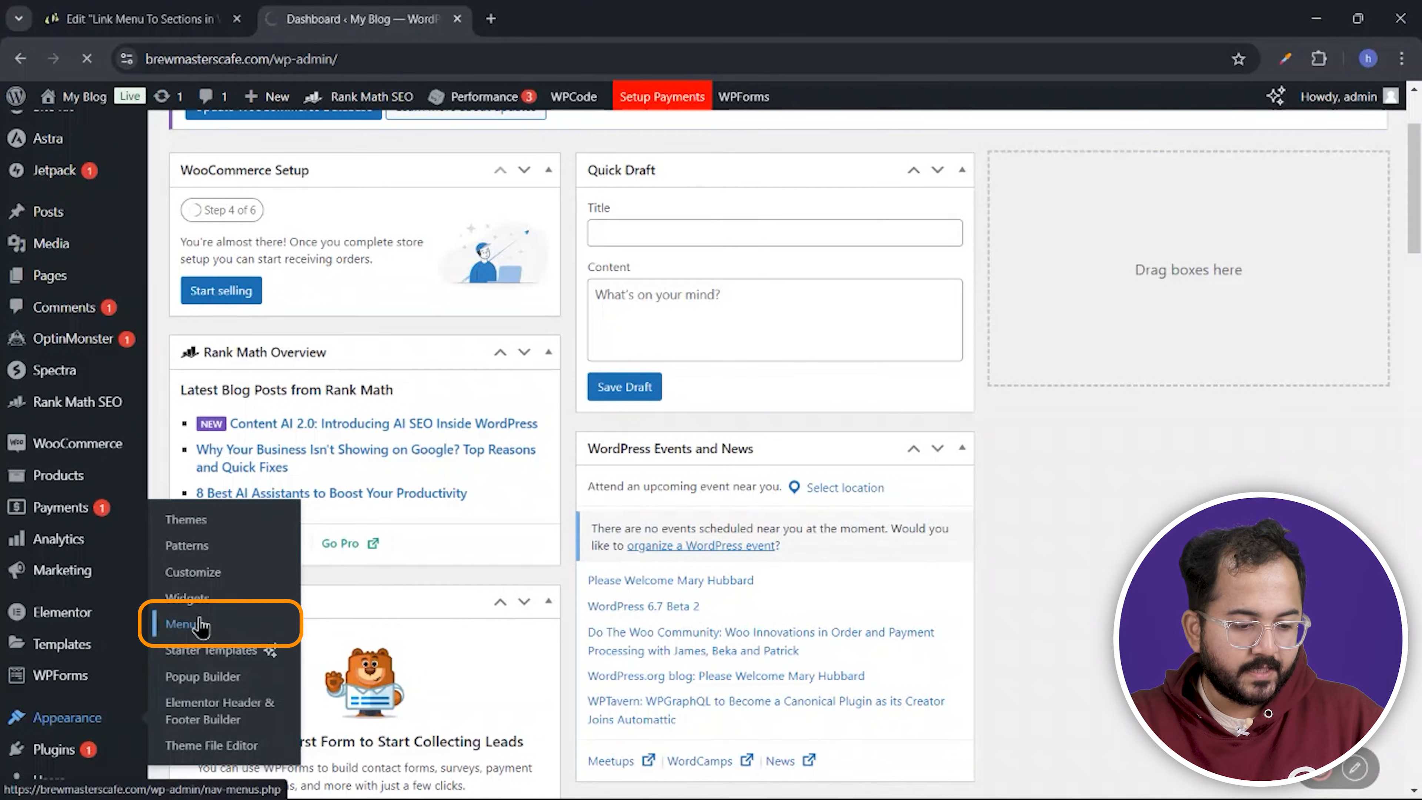
{"action": "left_click", "coordinate": [184, 624]}
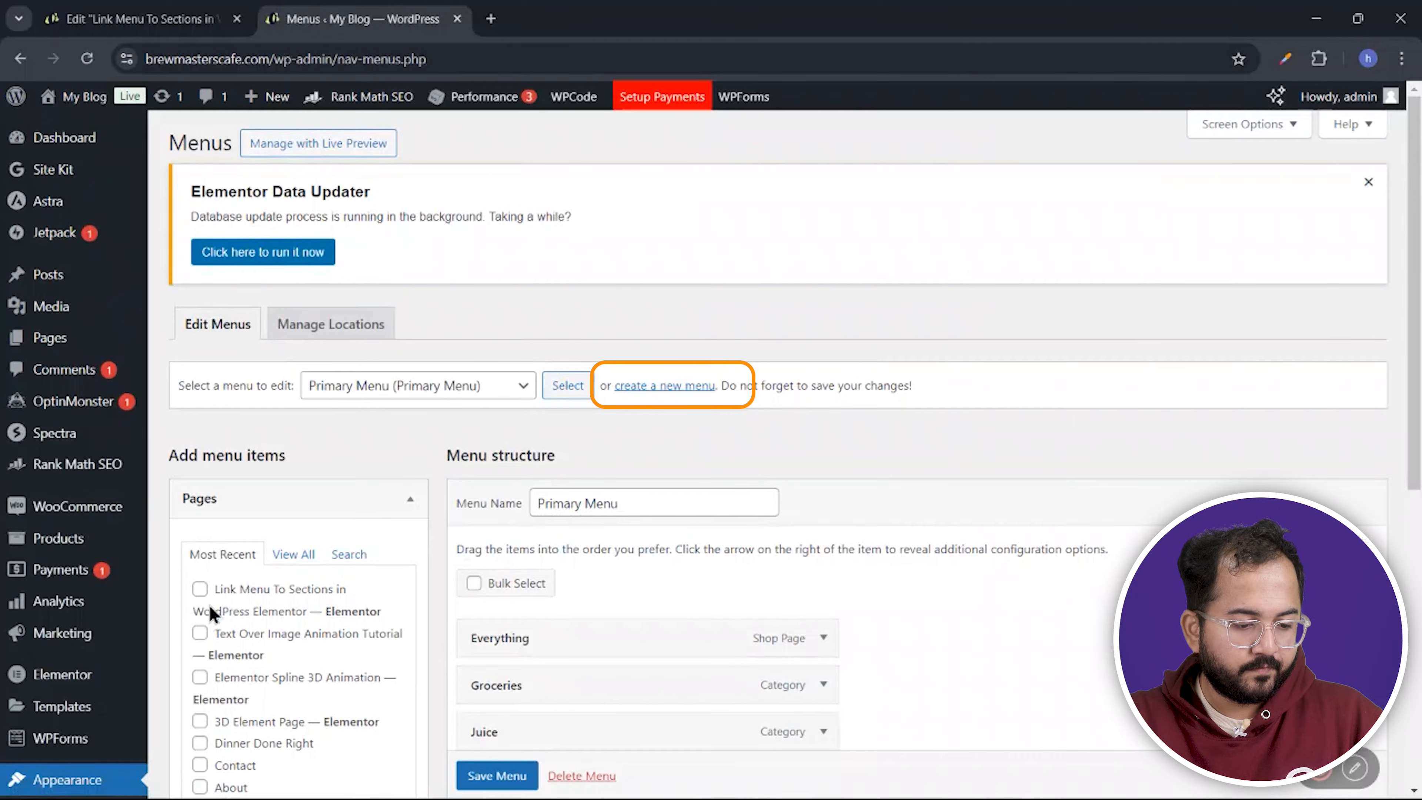
{"action": "mouse_move", "coordinate": [663, 400]}
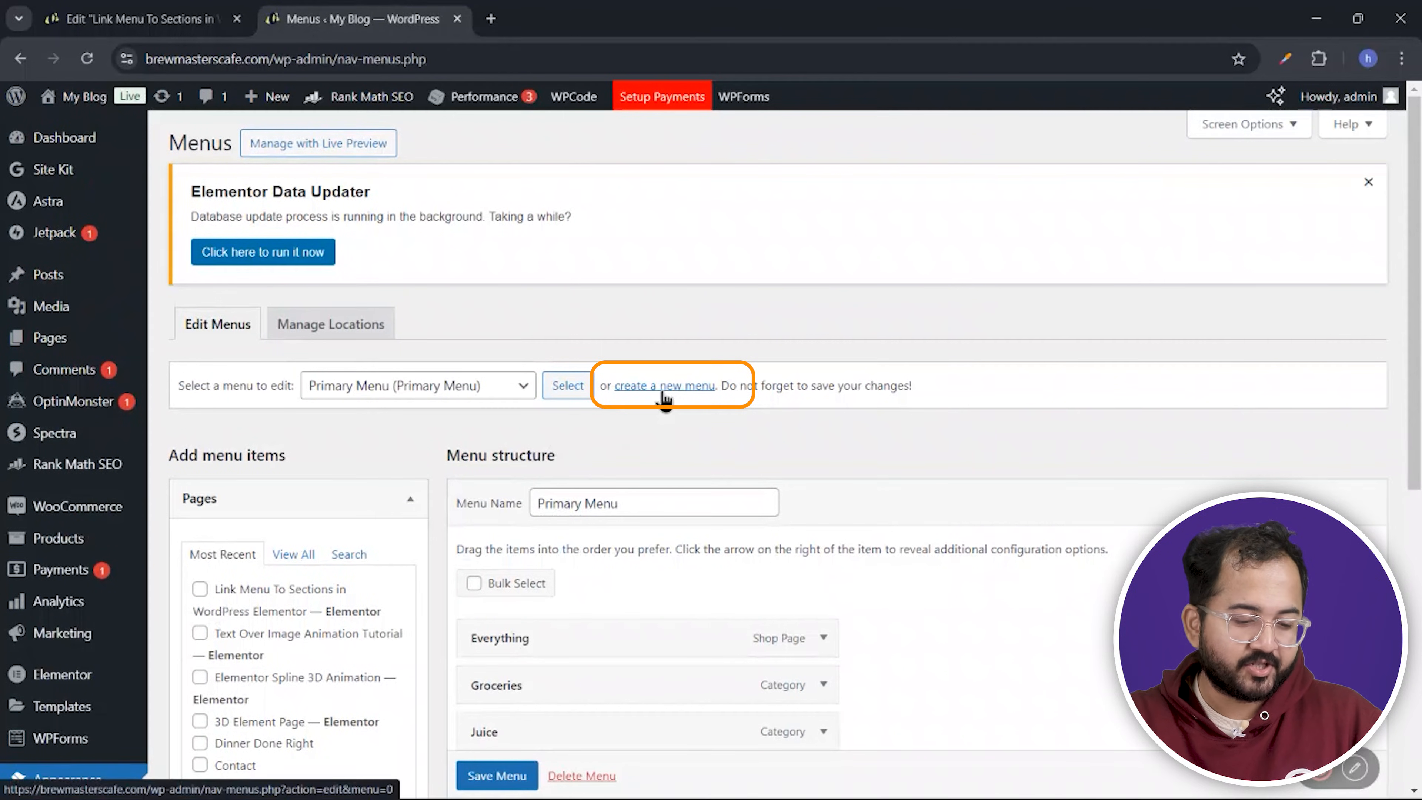
{"action": "left_click", "coordinate": [665, 385]}
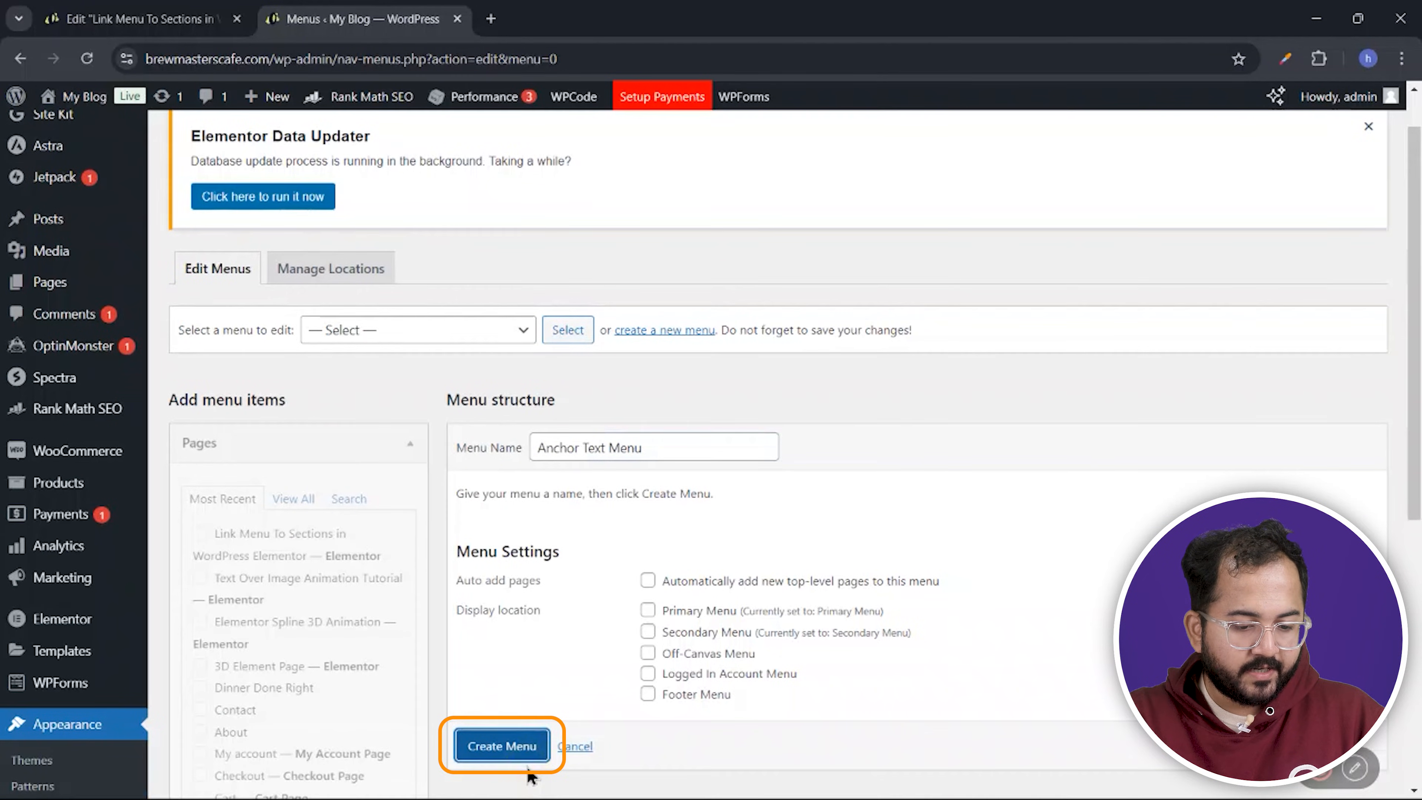
{"action": "left_click", "coordinate": [501, 746]}
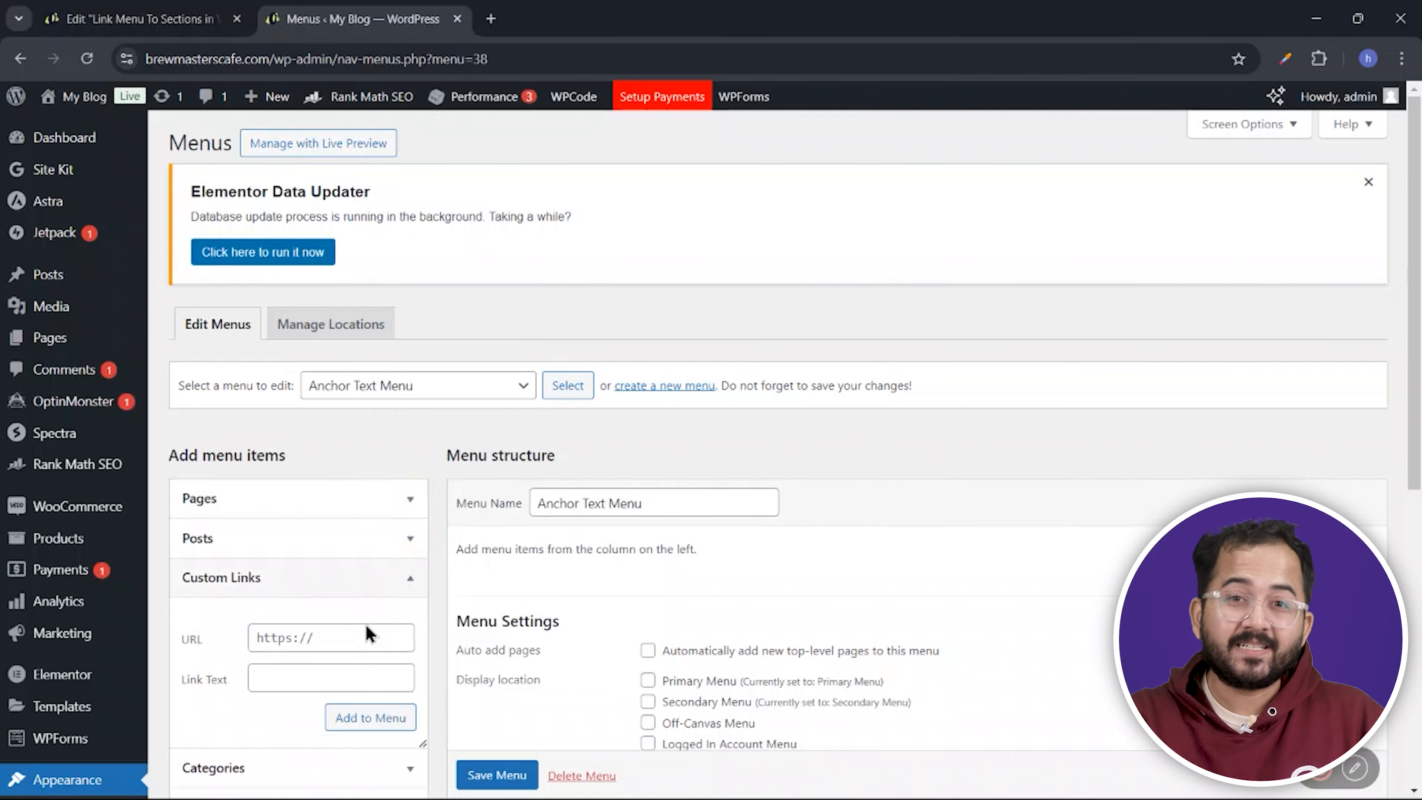
Add a Home custom link pointing to #home to the menu
{"action": "left_click", "coordinate": [369, 638]}
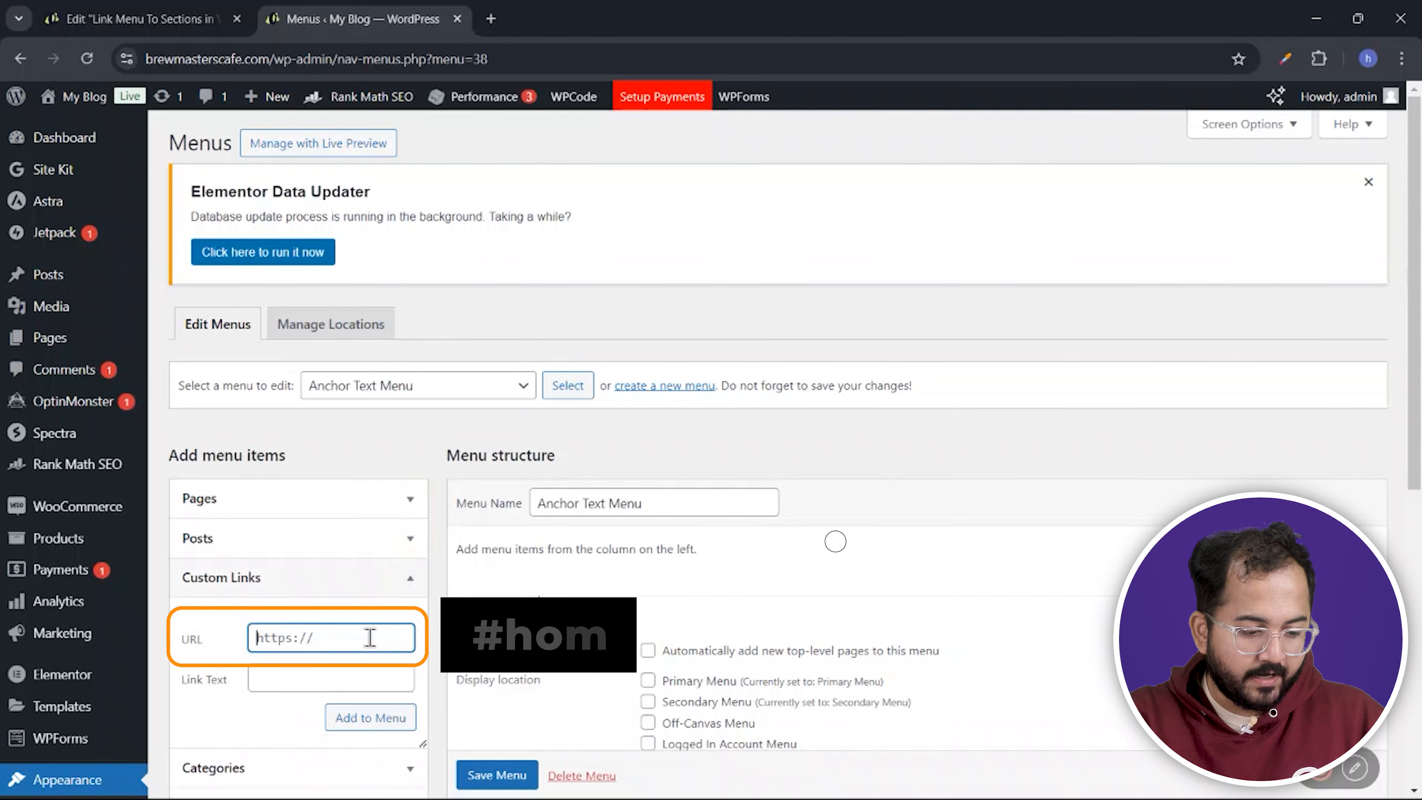
{"action": "type", "text": "#h"}
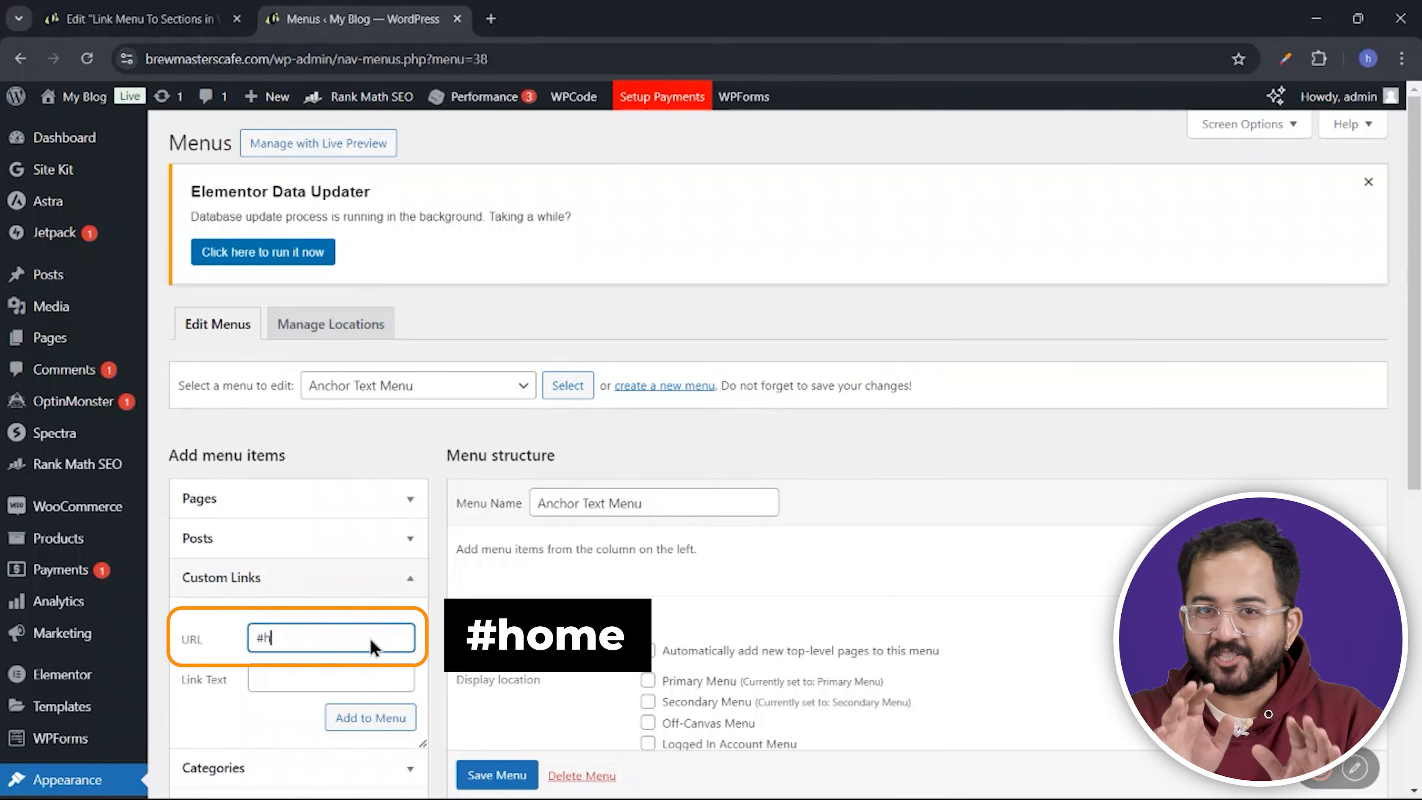
{"action": "left_click", "coordinate": [367, 683]}
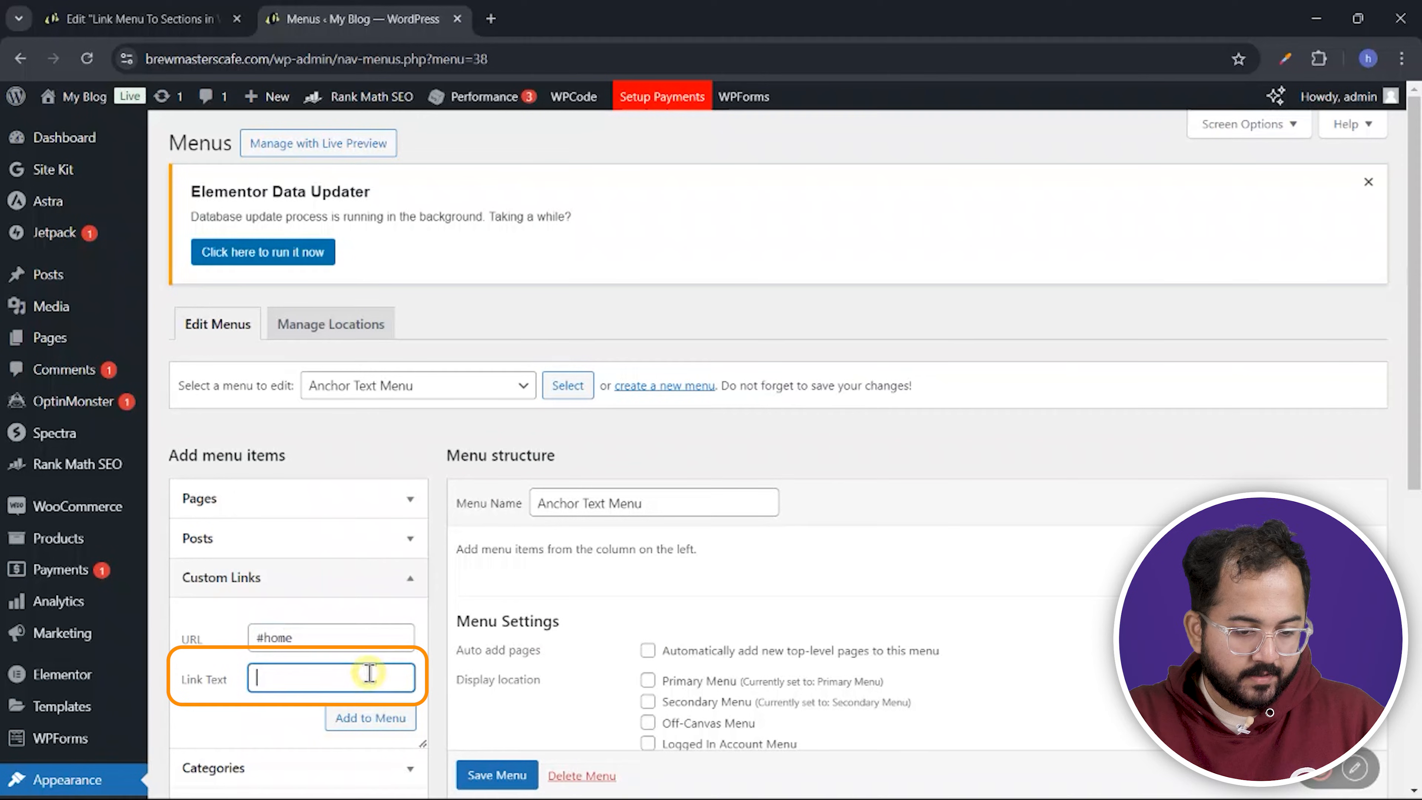
{"action": "type", "text": "Home"}
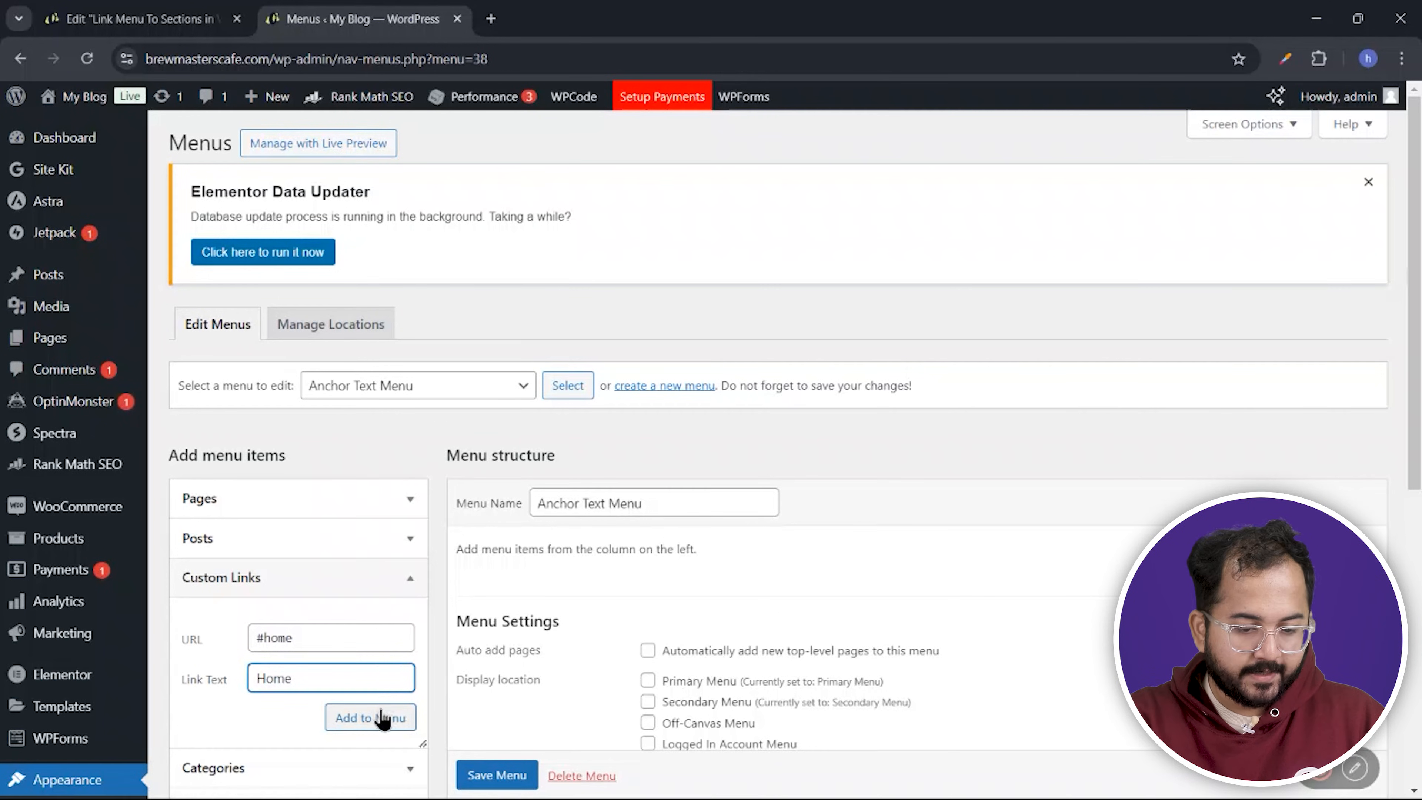
{"action": "left_click", "coordinate": [371, 717]}
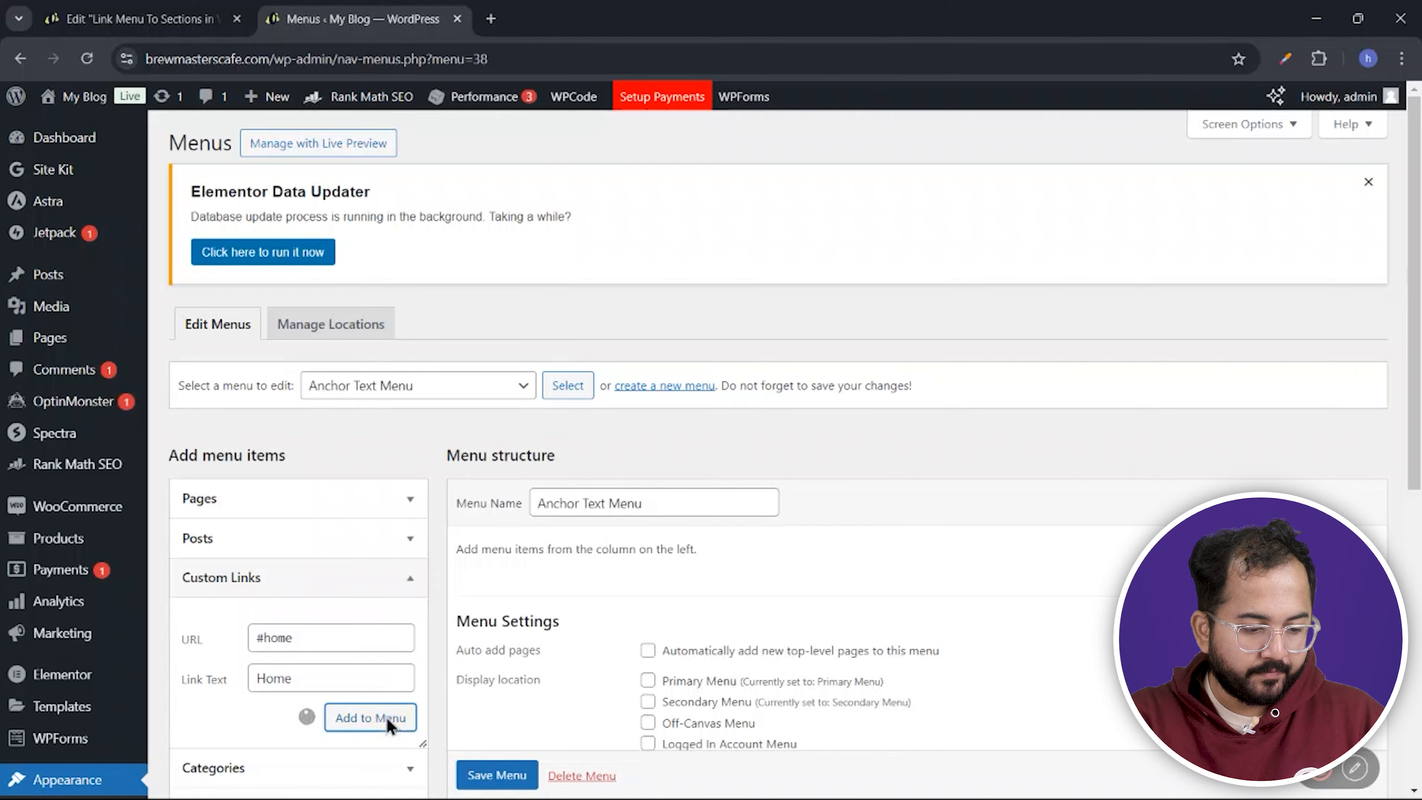
Add a Courses custom link pointing to #courses to the menu
{"action": "left_click", "coordinate": [370, 718]}
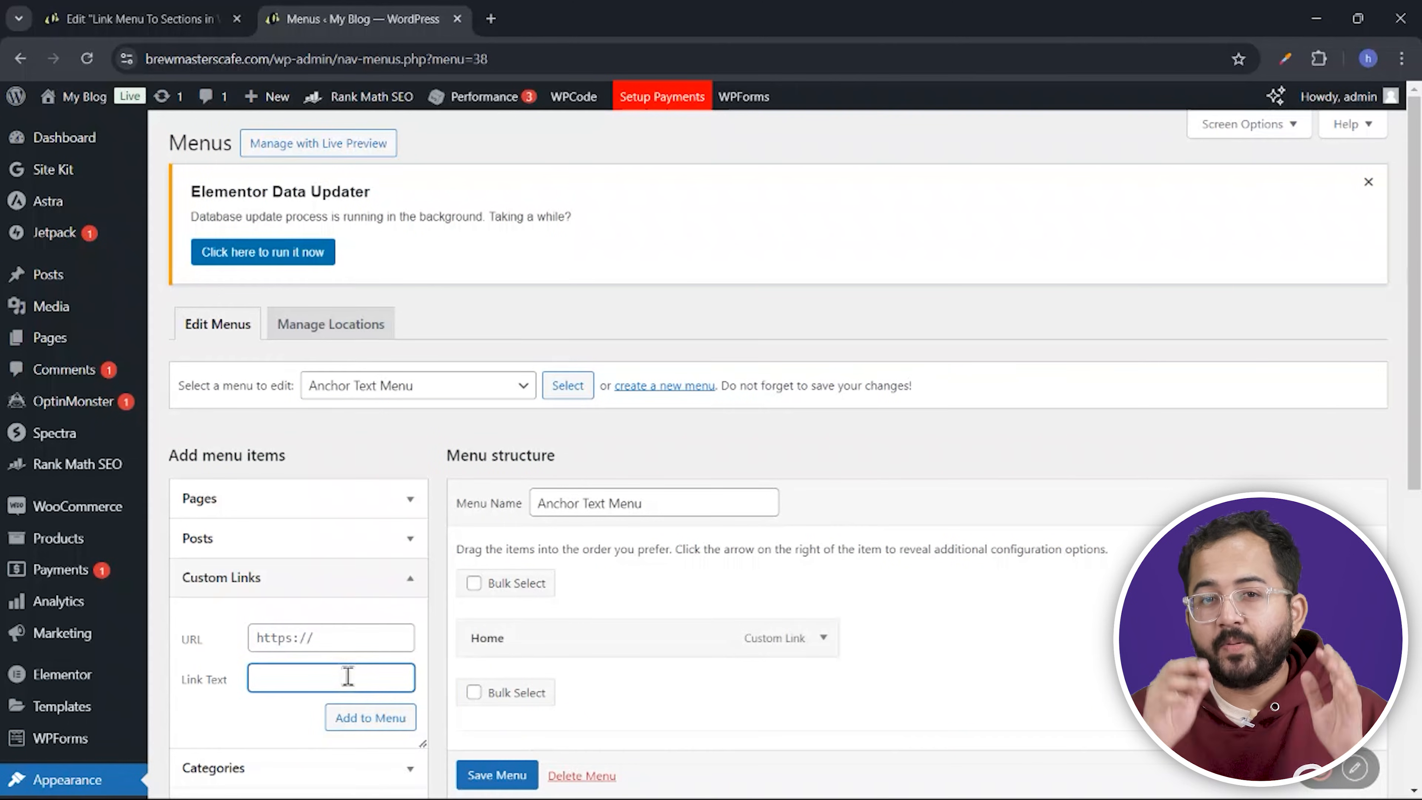
{"action": "type", "text": "Cour"}
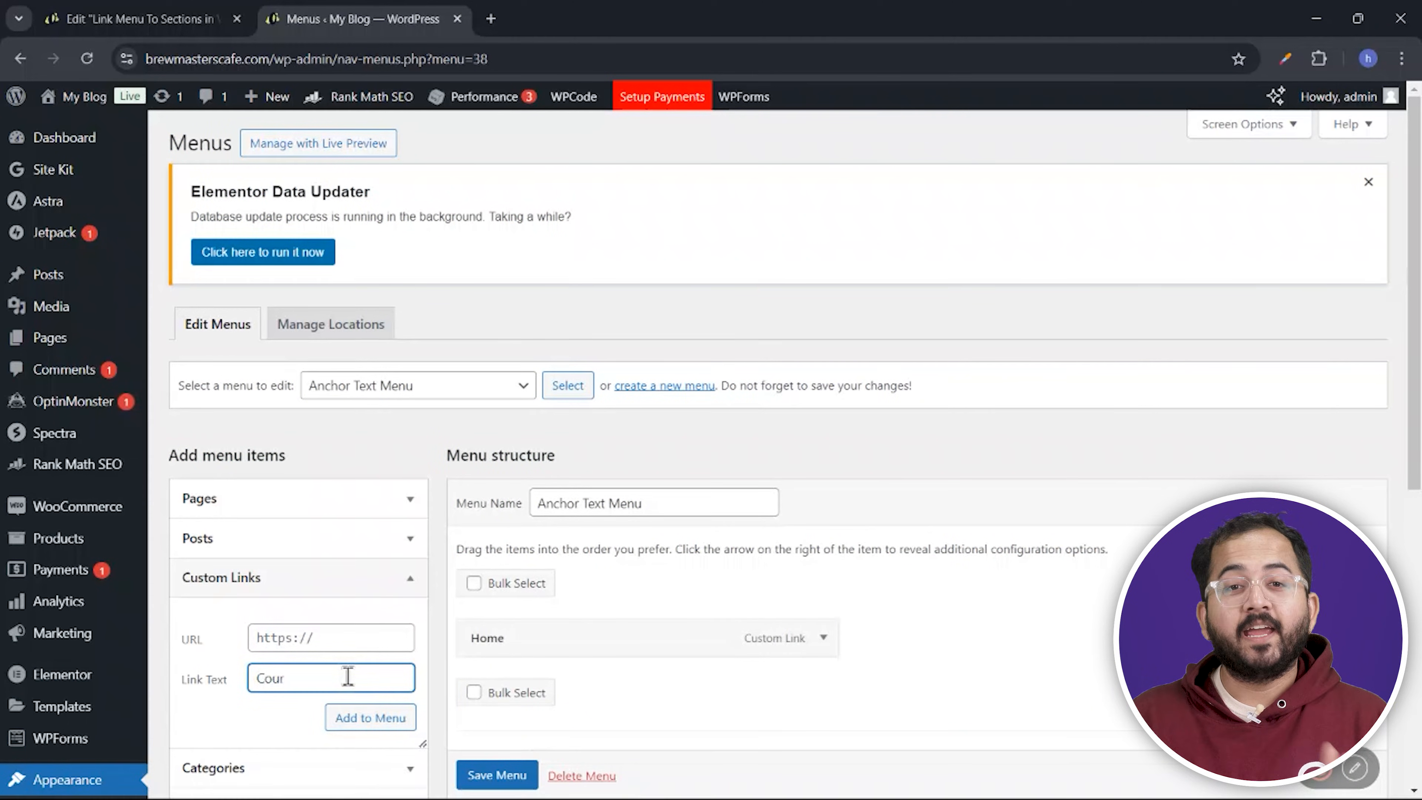
{"action": "left_click", "coordinate": [331, 638]}
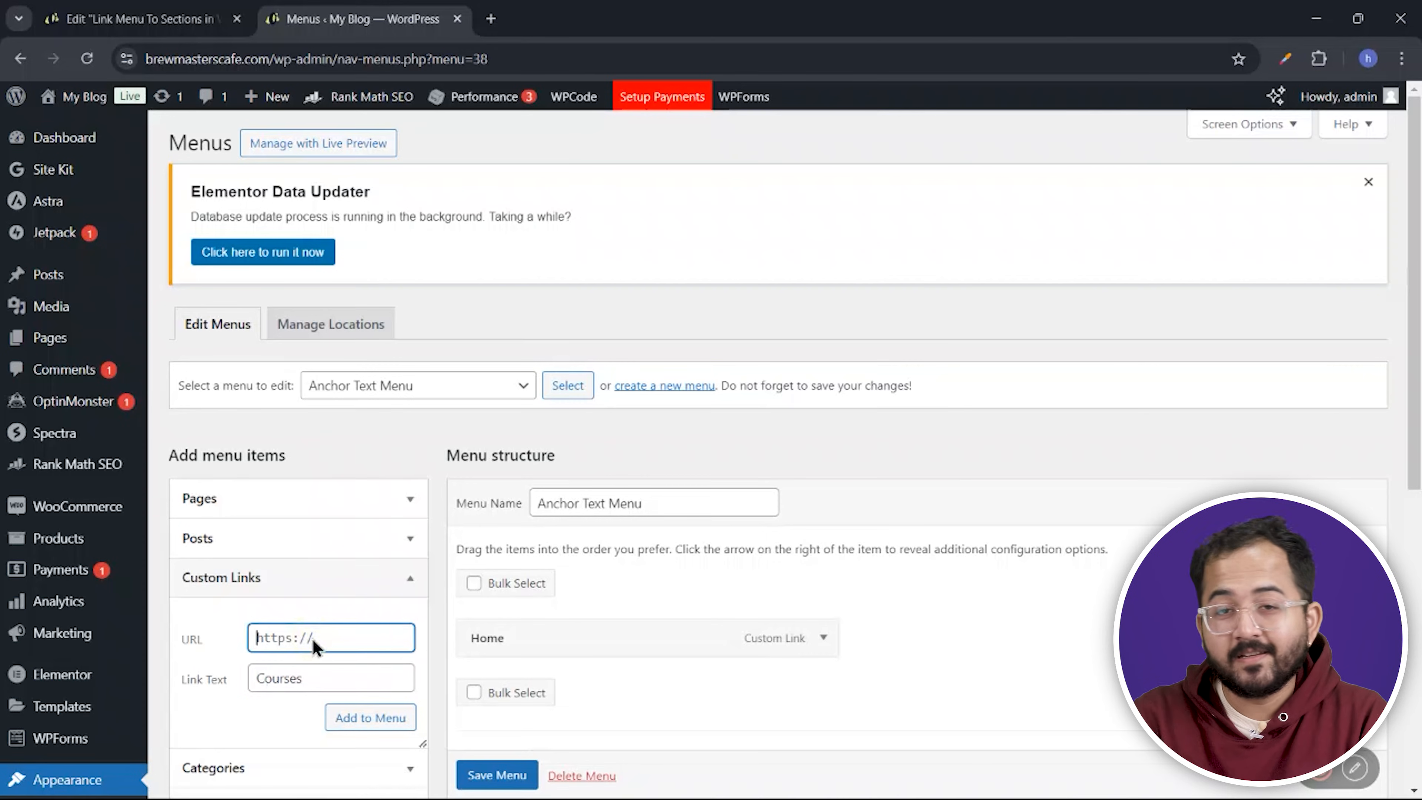
{"action": "type", "text": "#courses"}
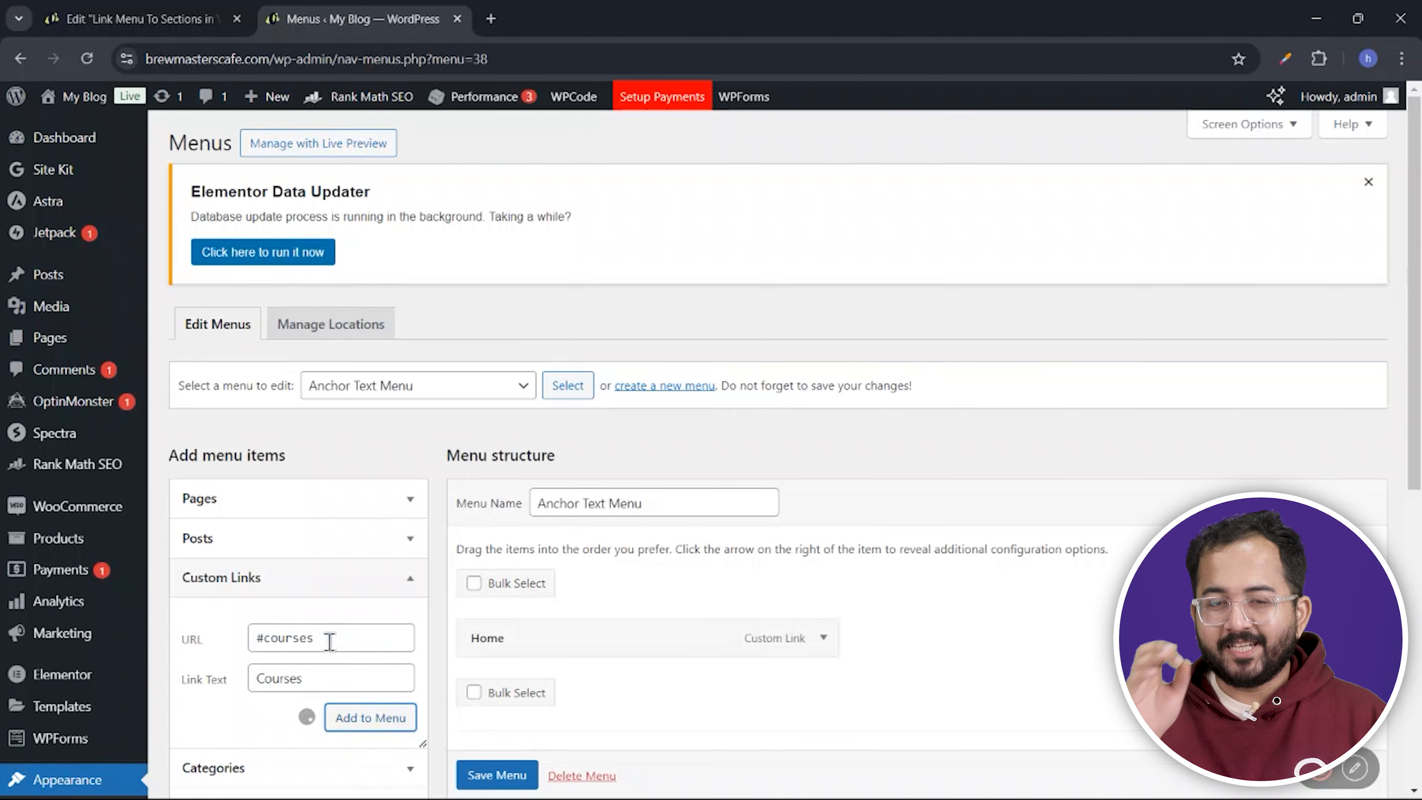
{"action": "left_click", "coordinate": [497, 774]}
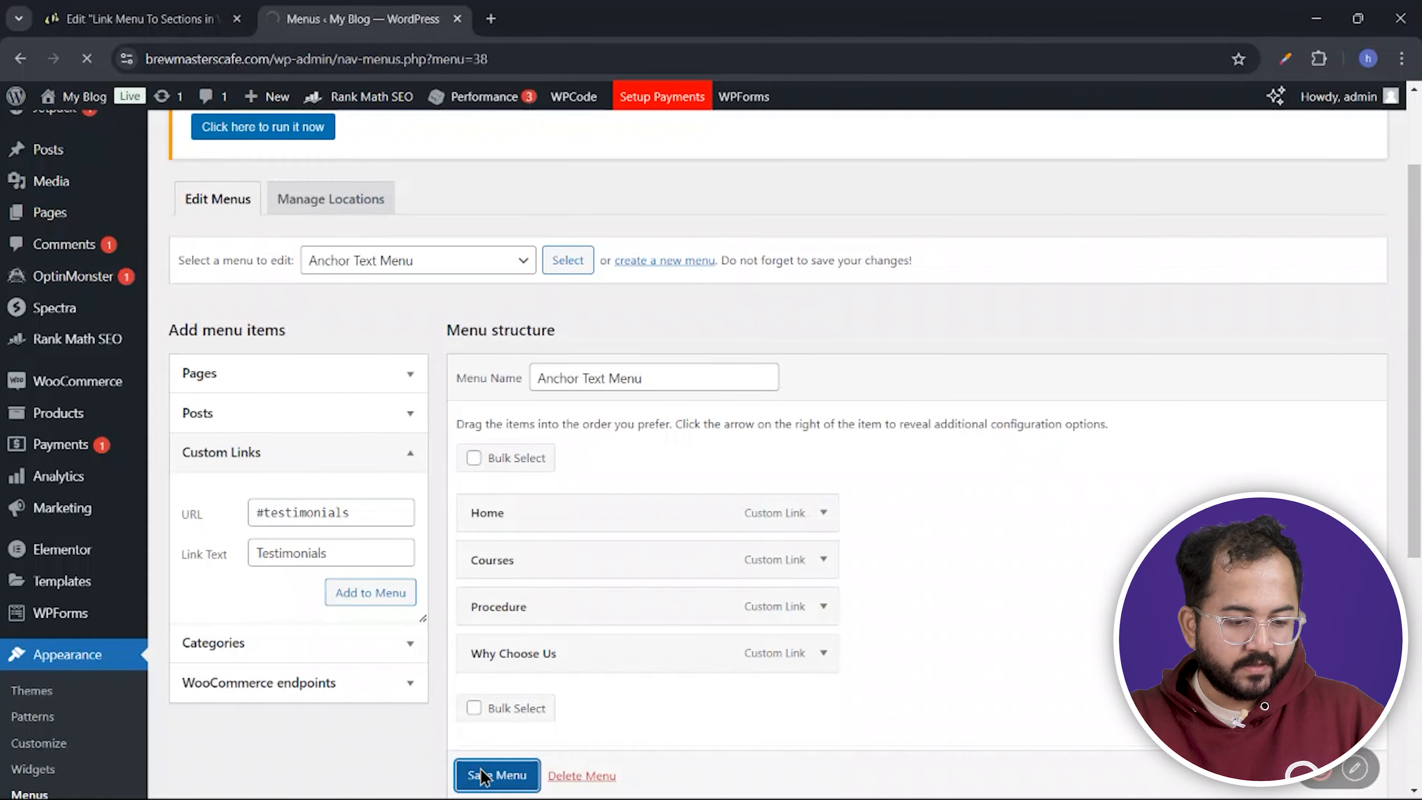
Add a Navigation Menu widget to the header showing the Anchor Text Menu
{"action": "left_click", "coordinate": [137, 19]}
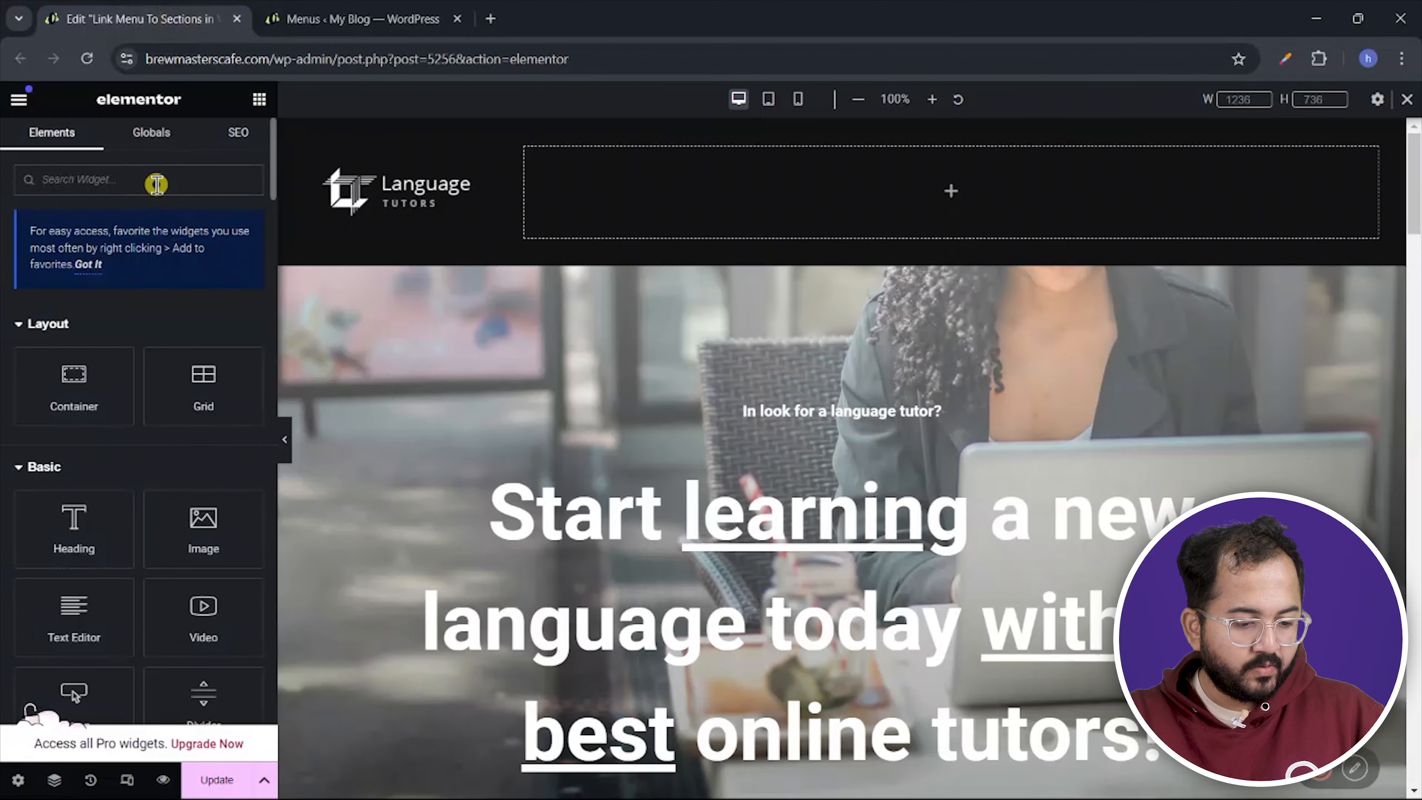
{"action": "type", "text": "nav"}
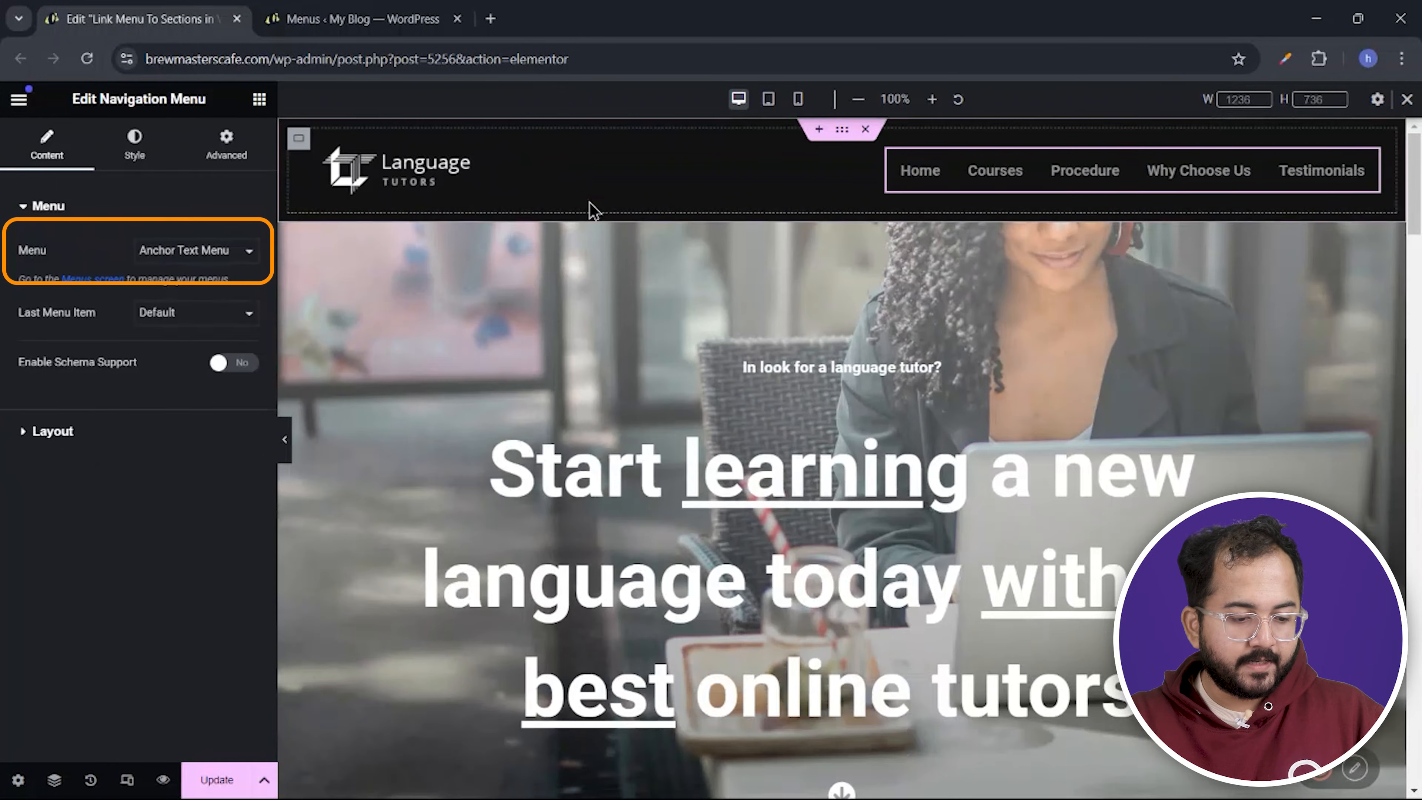
{"action": "left_click", "coordinate": [195, 250]}
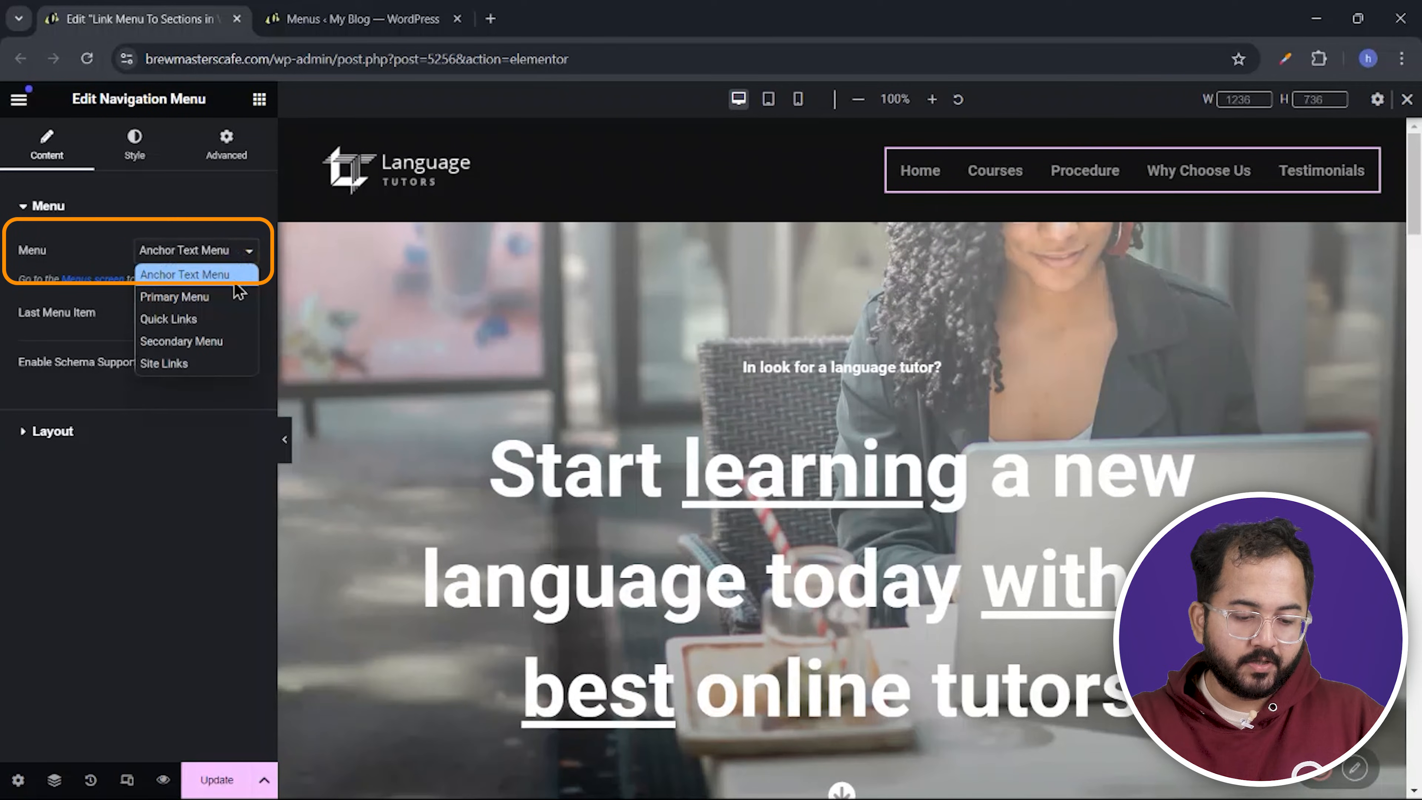
{"action": "left_click", "coordinate": [185, 275]}
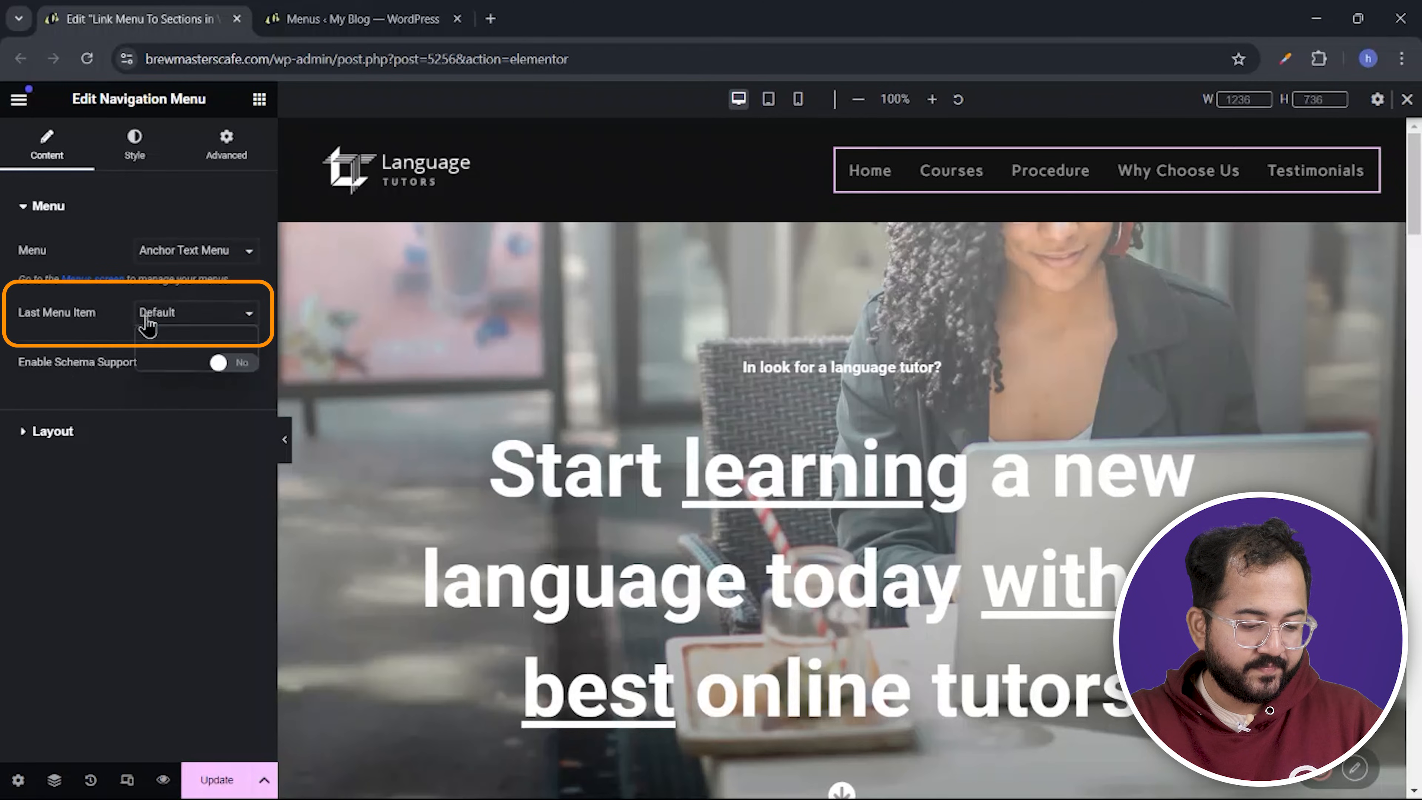
Make the last menu item, Testimonials, a button and preview the page
{"action": "left_click", "coordinate": [197, 313]}
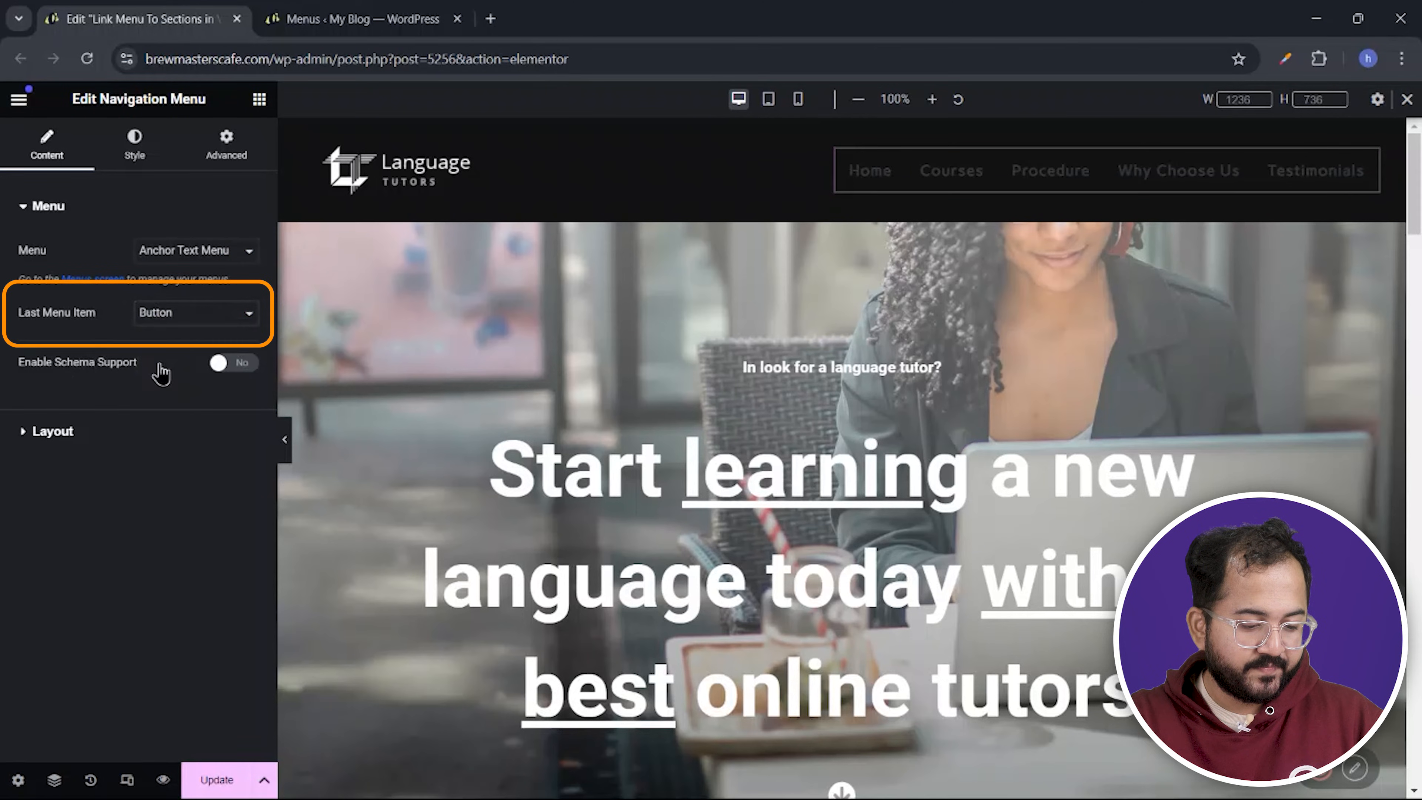
{"action": "left_click", "coordinate": [135, 145]}
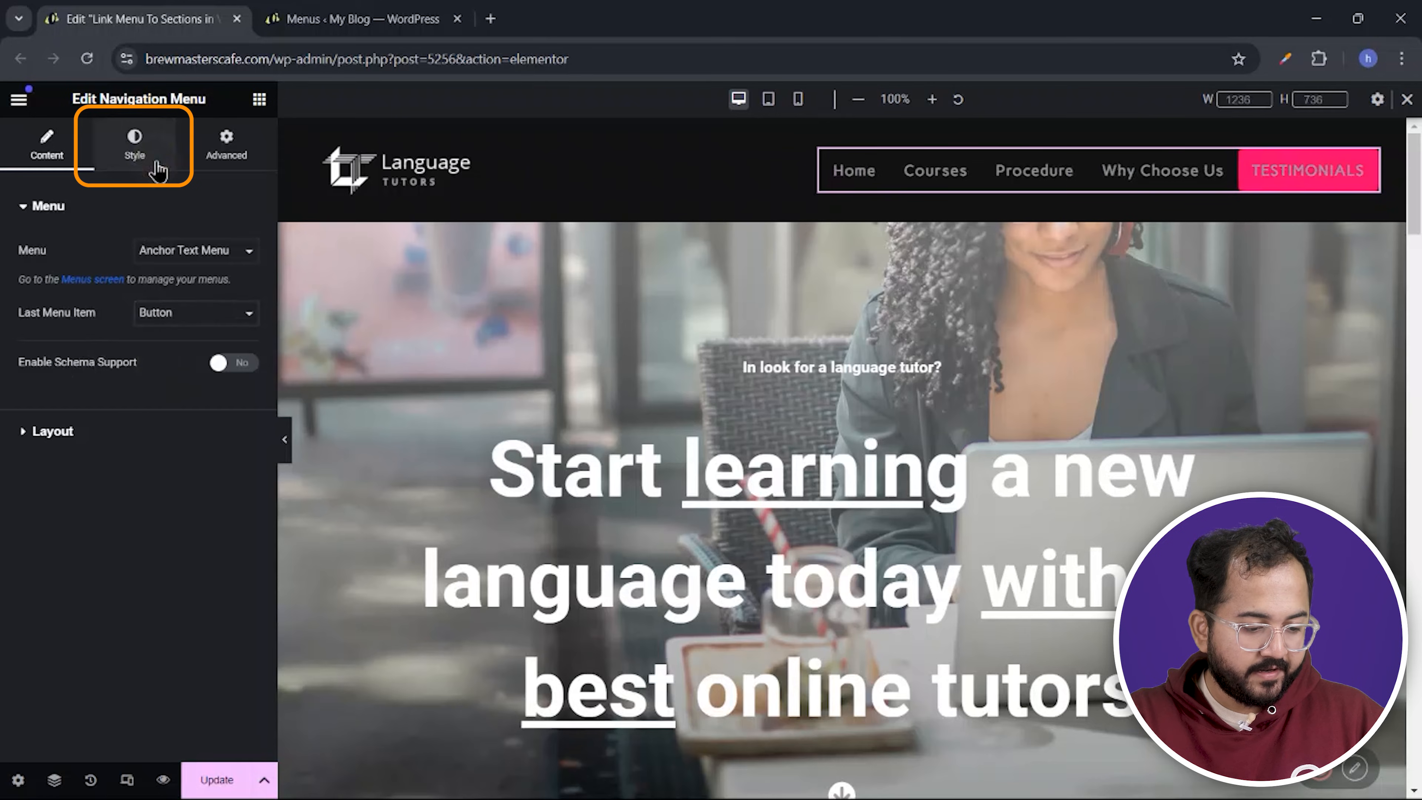
{"action": "left_click", "coordinate": [135, 141]}
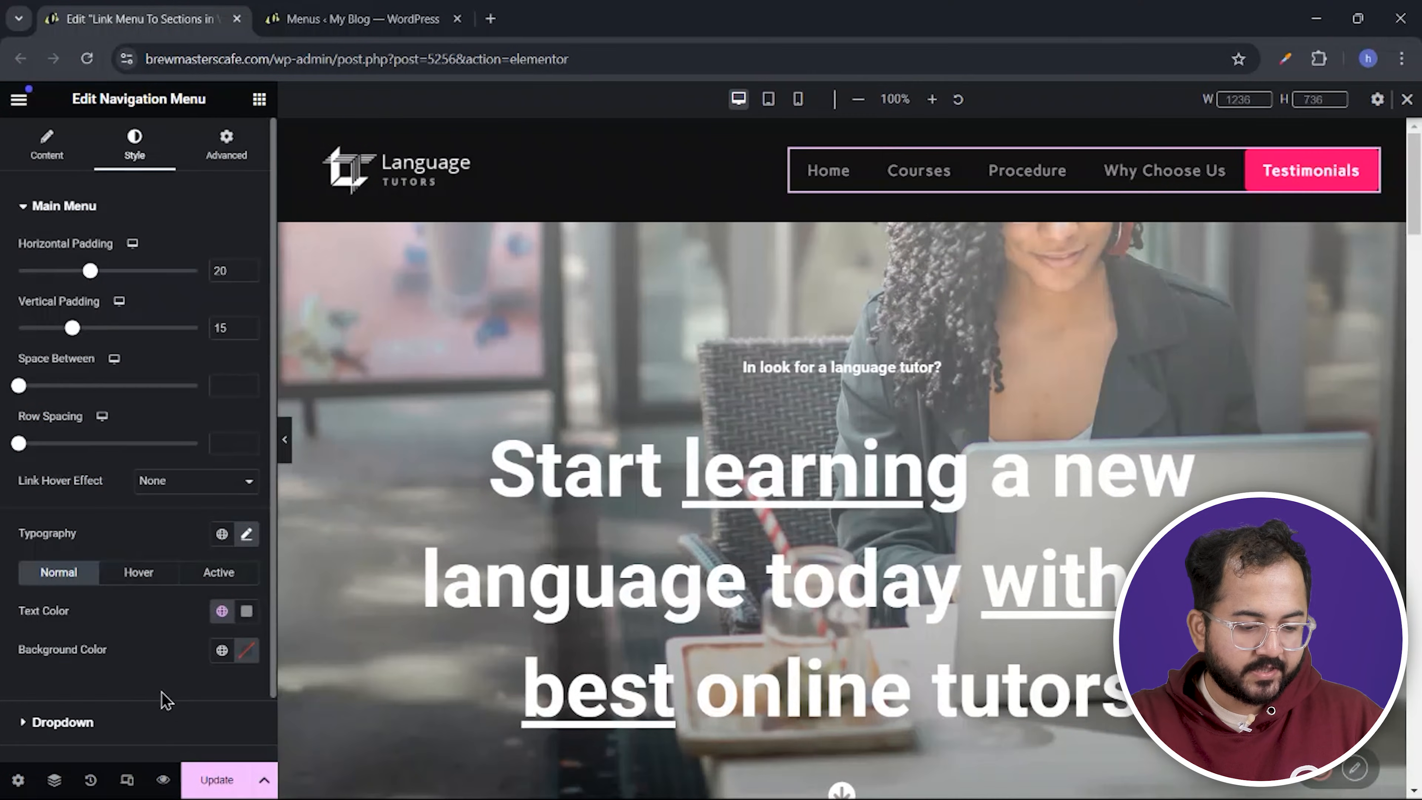
{"action": "left_click", "coordinate": [215, 790]}
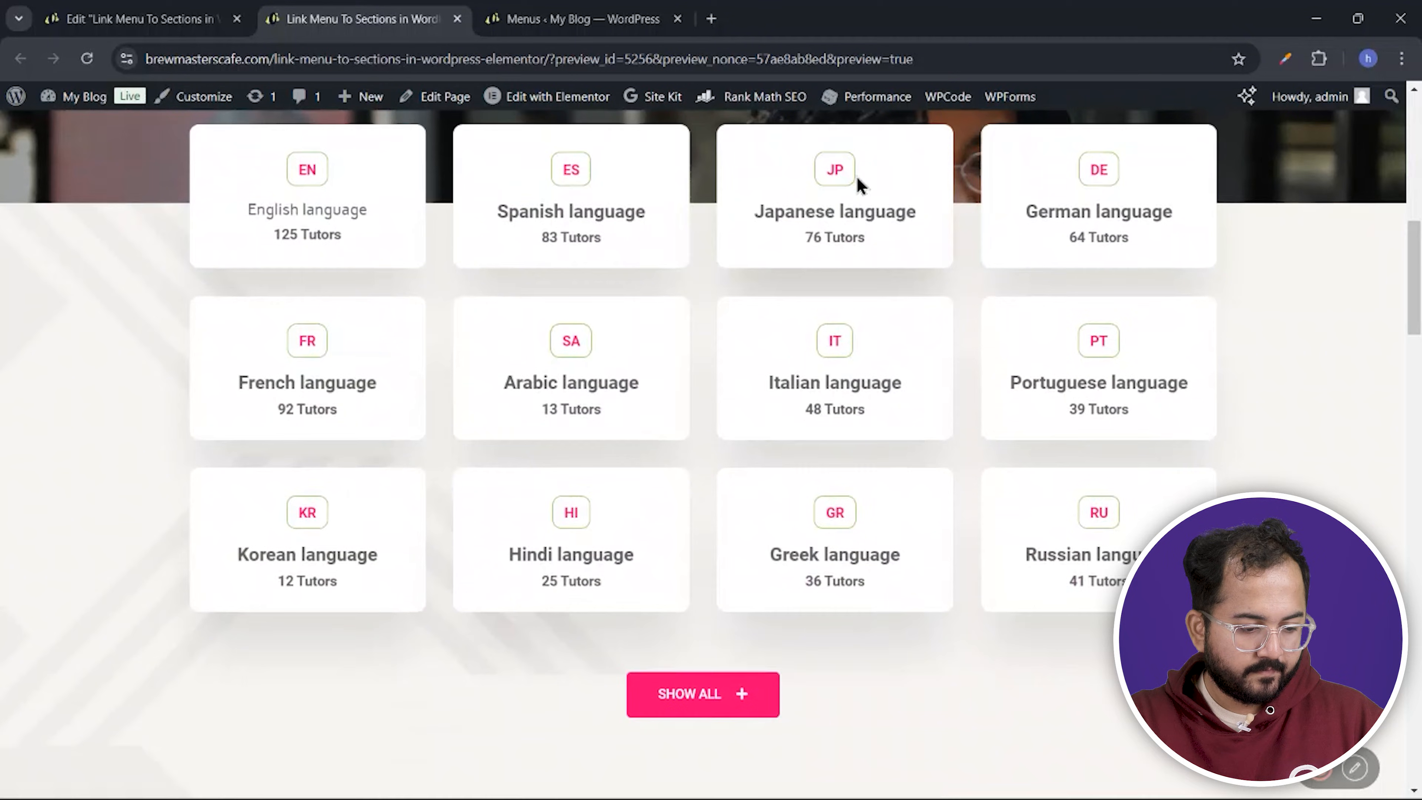
On the About page, try the Courses and Procedure menu links to see how they behave
{"action": "scroll", "scroll_direction": "up", "scroll_amount": 3}
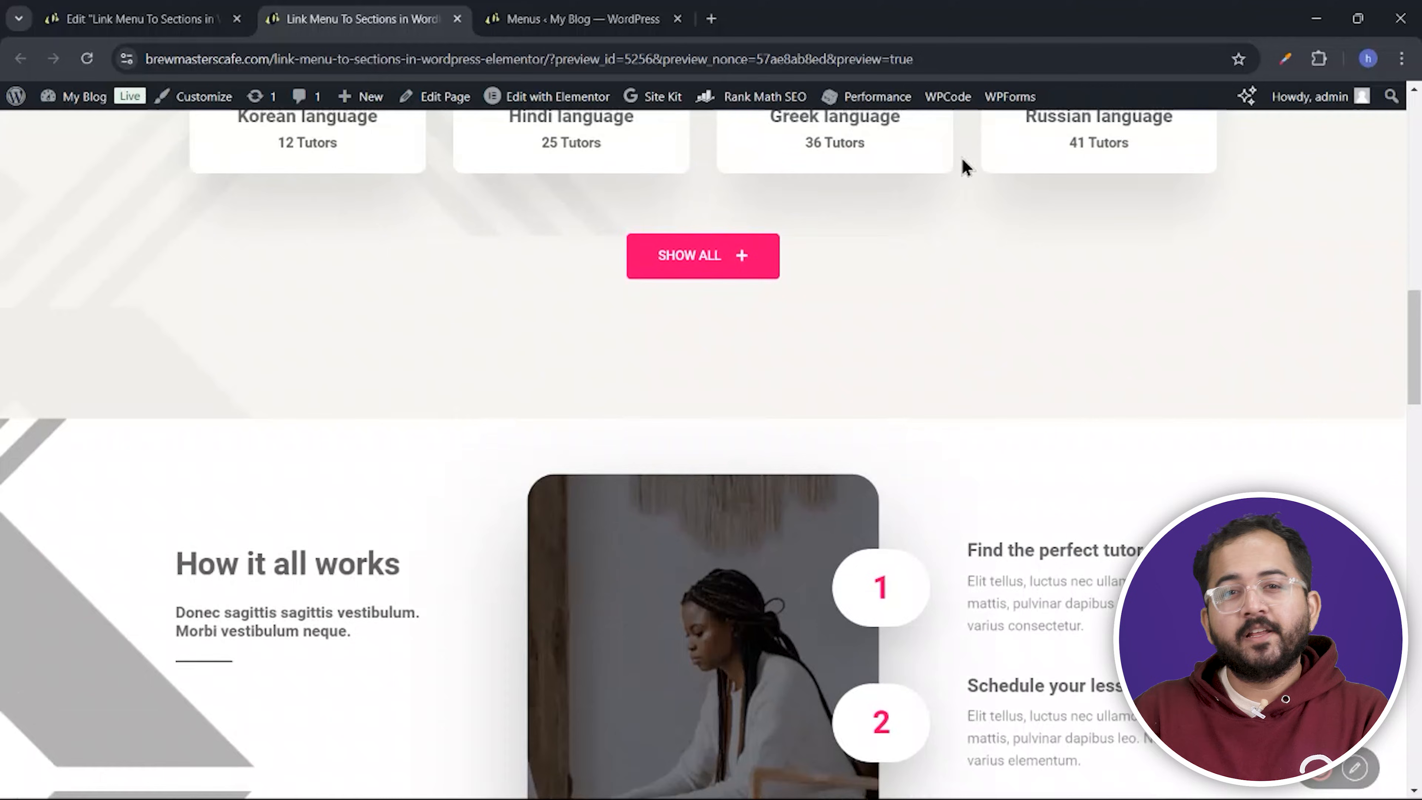
{"action": "scroll", "scroll_direction": "up", "scroll_amount": 3}
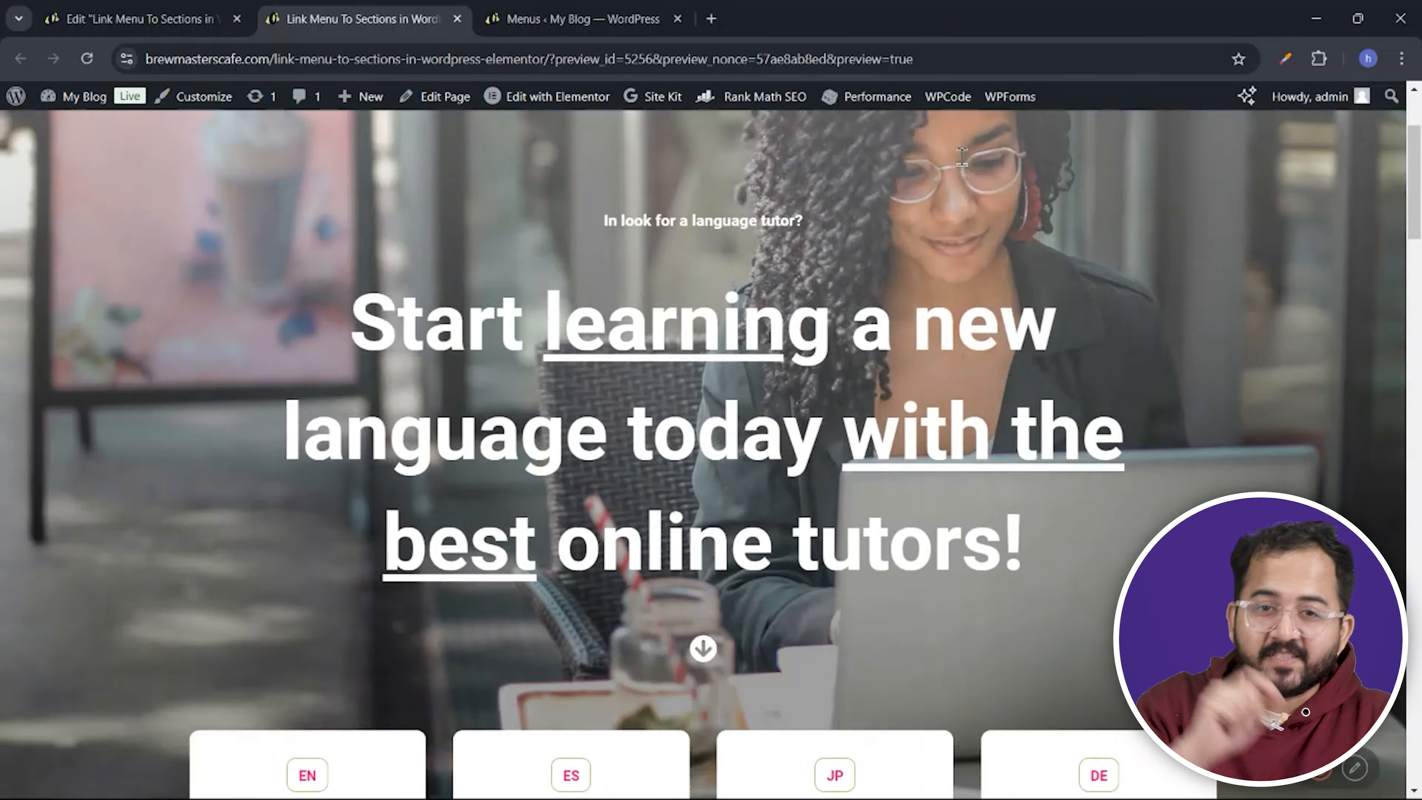
{"action": "scroll", "scroll_direction": "down", "scroll_amount": 3}
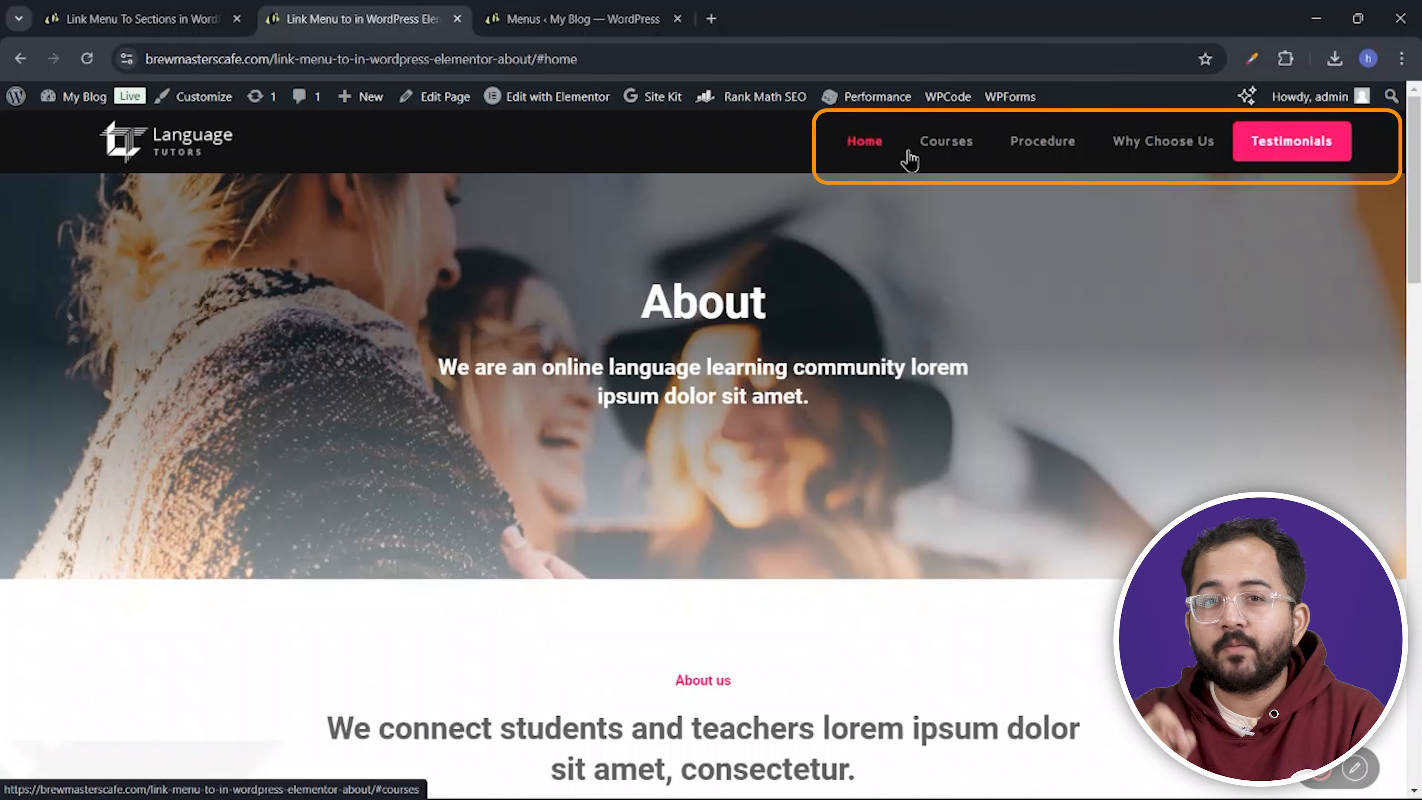
{"action": "left_click", "coordinate": [947, 141]}
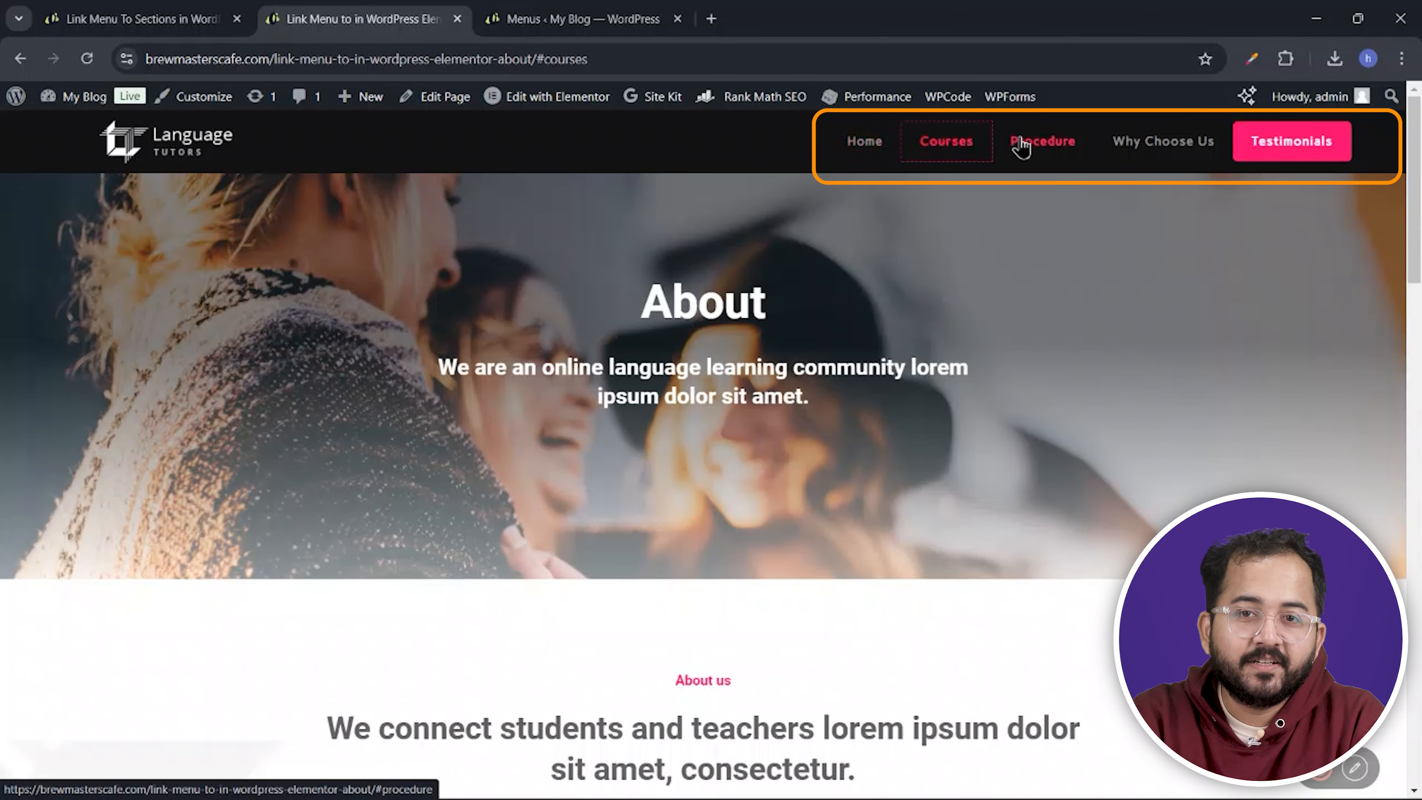
{"action": "left_click", "coordinate": [1043, 141]}
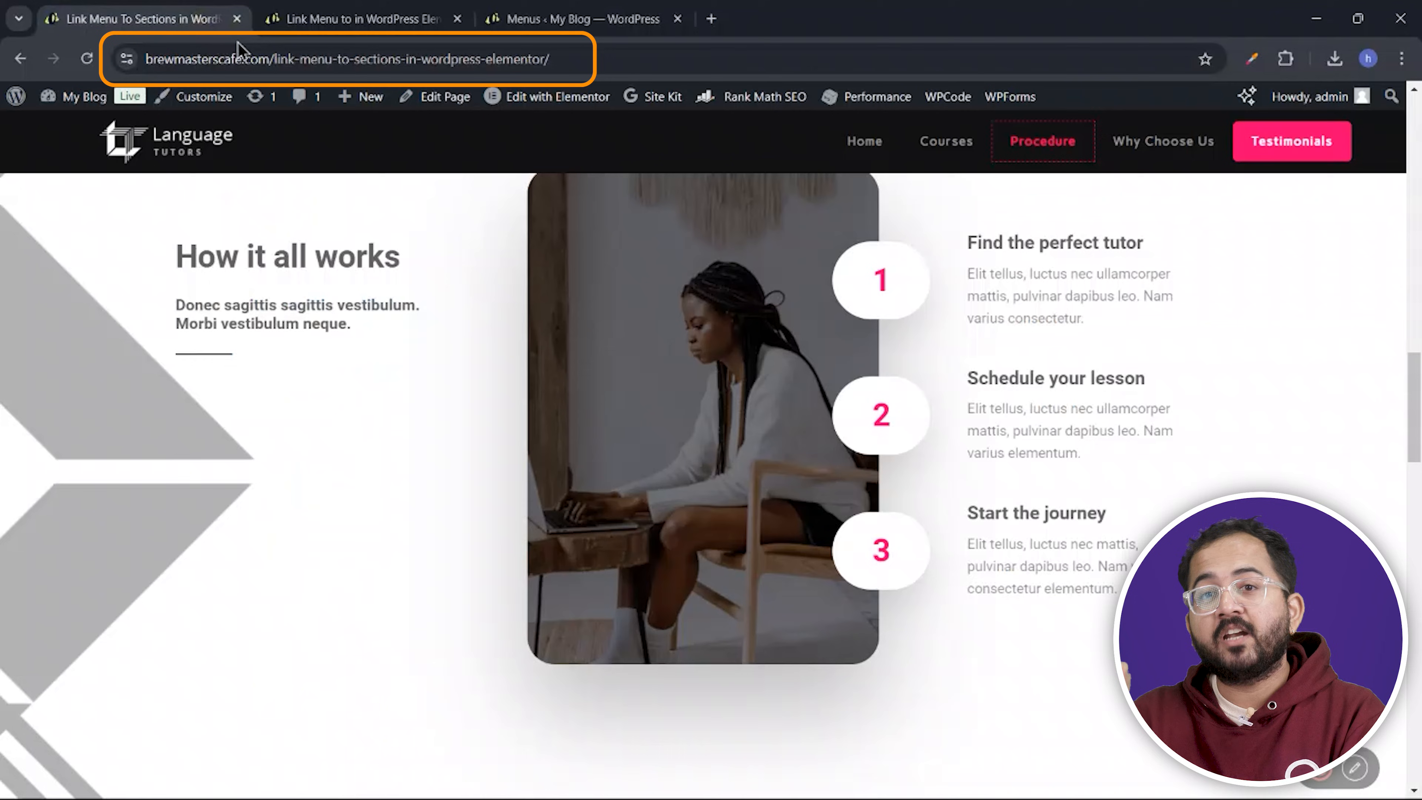
Select the home page's web address from its tab's address bar
{"action": "left_click", "coordinate": [322, 59]}
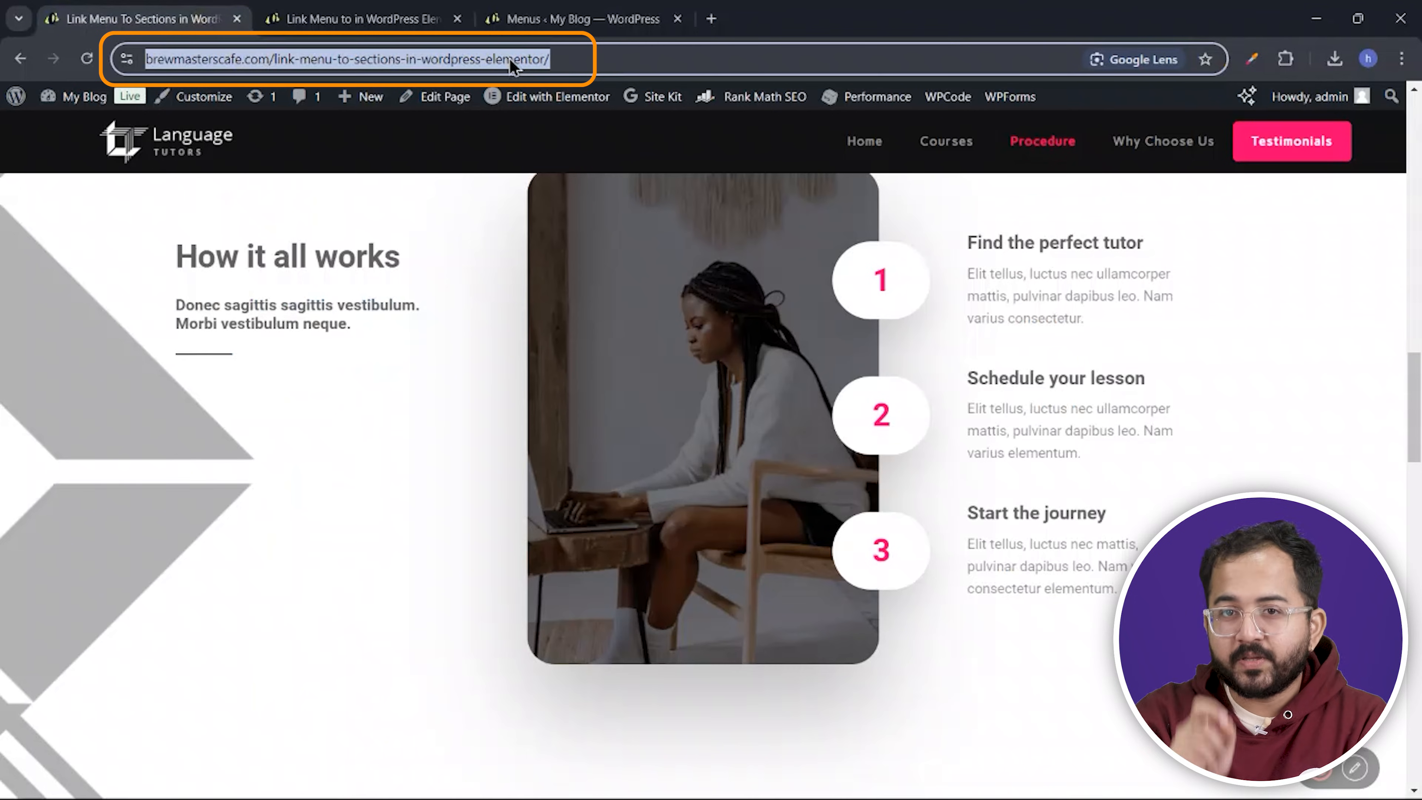
{"action": "left_click", "coordinate": [573, 19]}
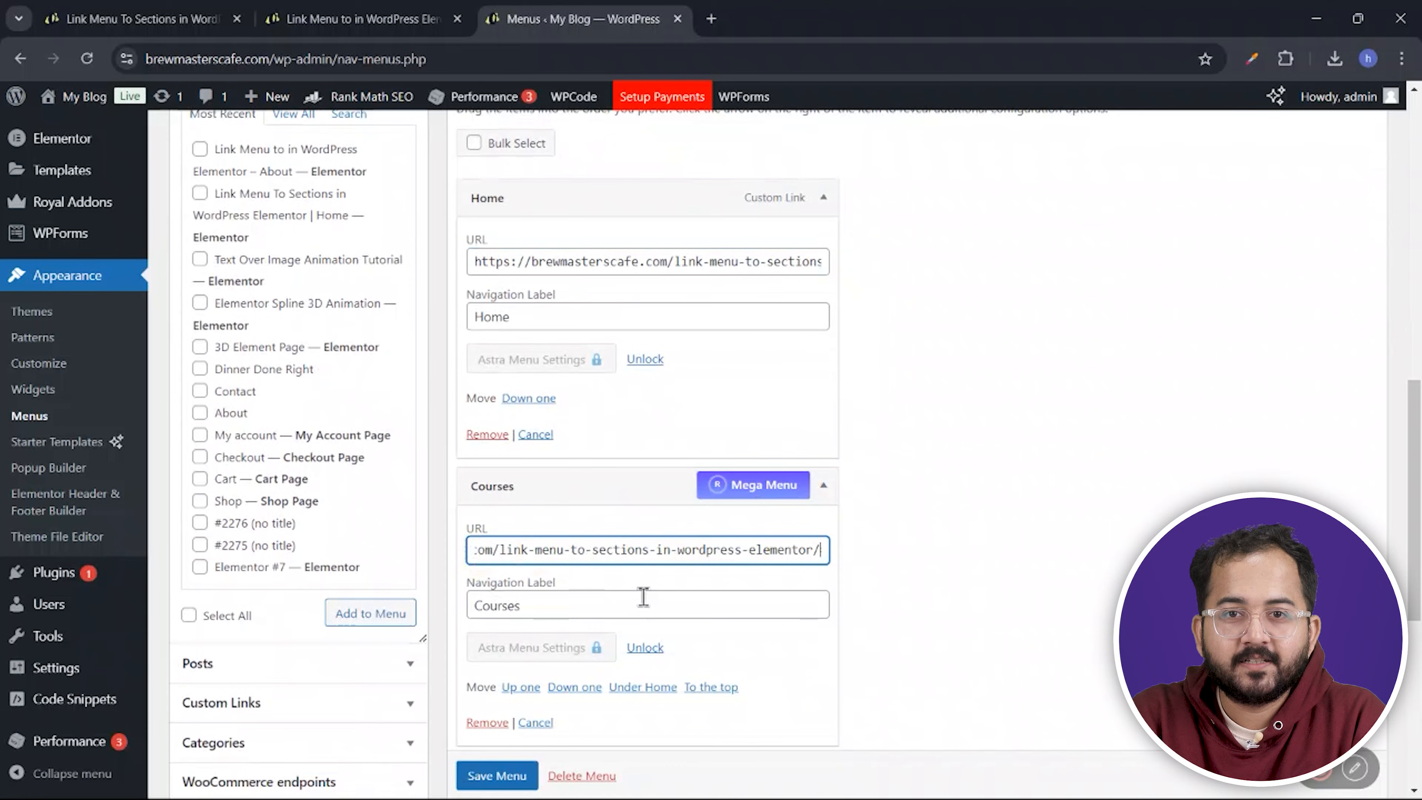
Set the Courses link URL to the home page address plus #courses and save the menu
{"action": "type", "text": "#courses"}
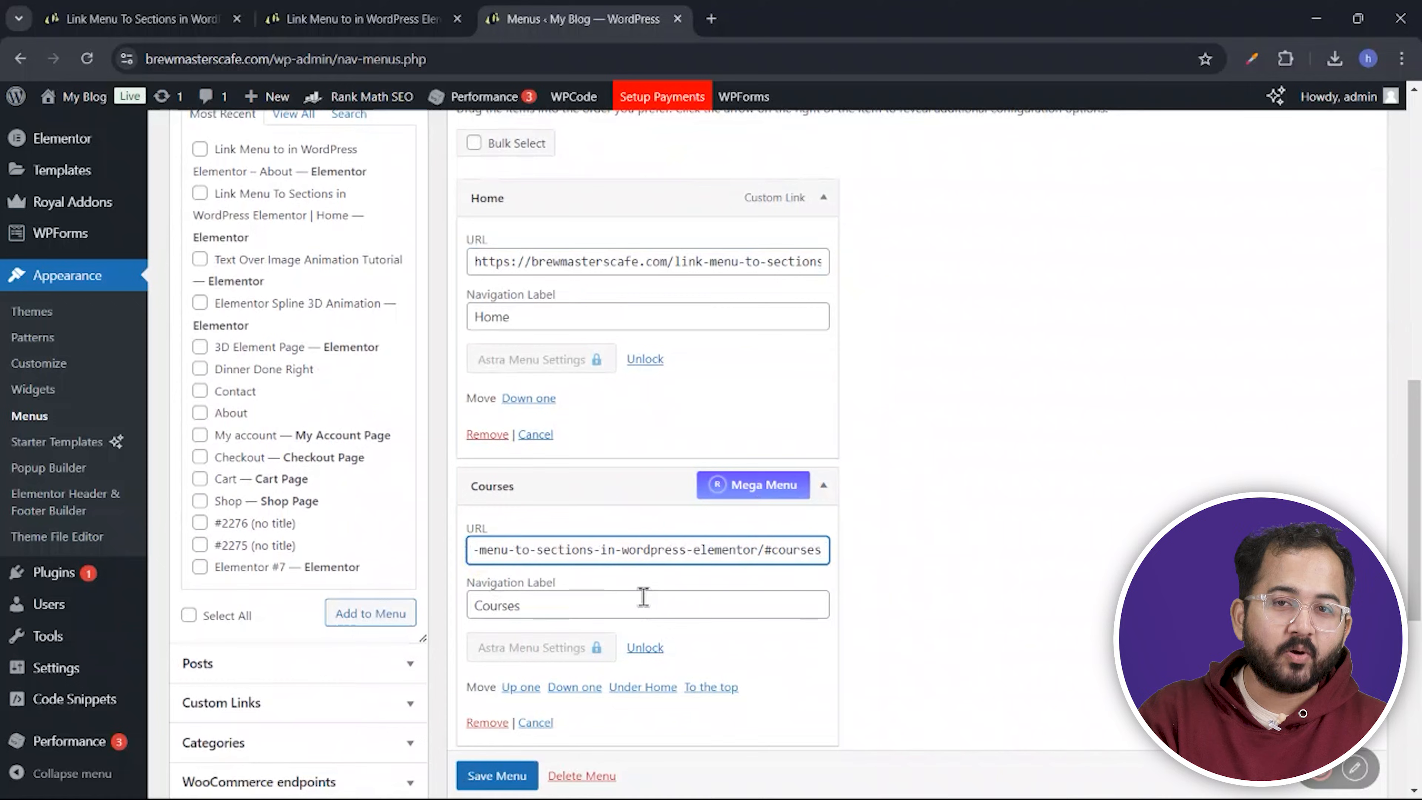
{"action": "scroll", "scroll_direction": "down", "scroll_amount": 3}
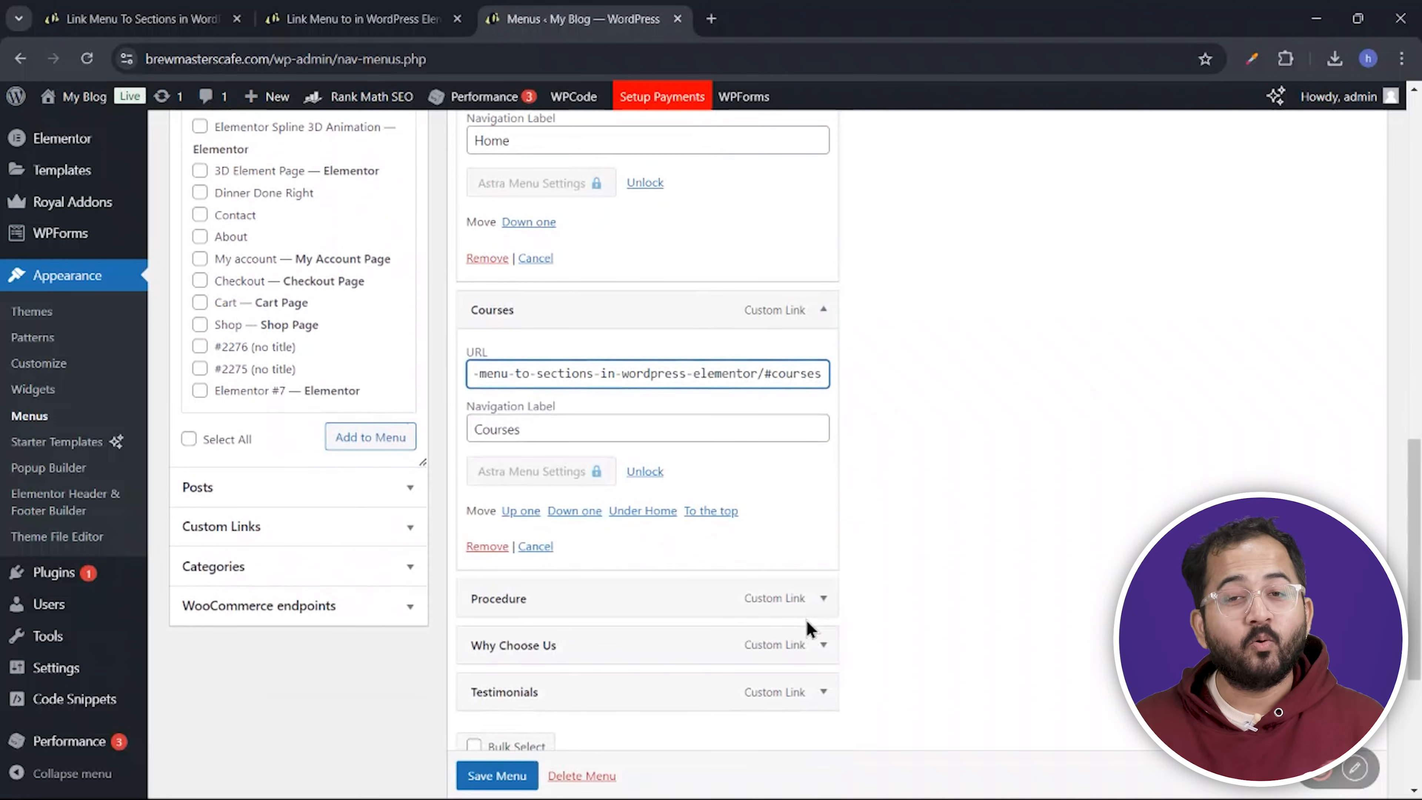
{"action": "left_click", "coordinate": [497, 774]}
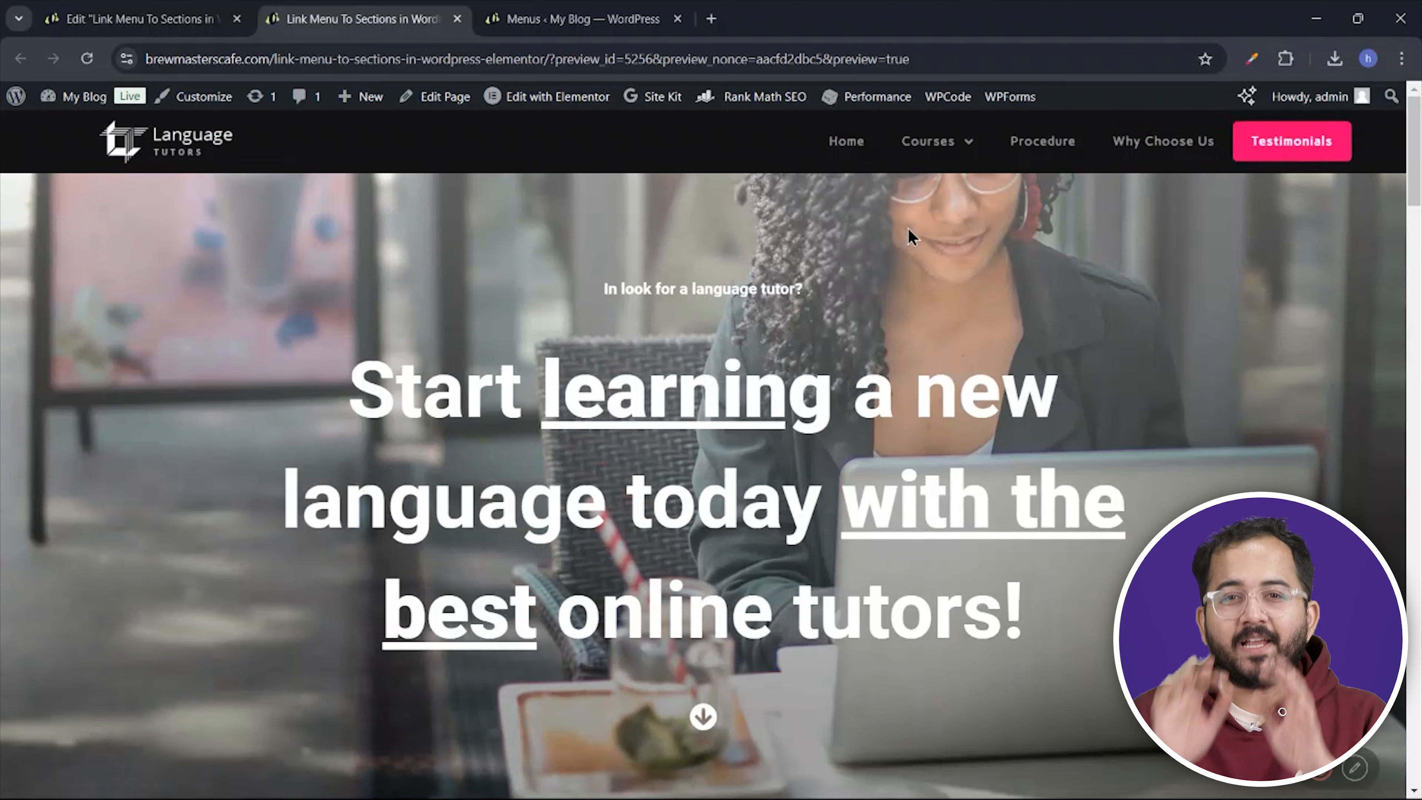
Follow Courses to the course cards, then Eng – De to that group of cards
{"action": "left_click", "coordinate": [927, 141]}
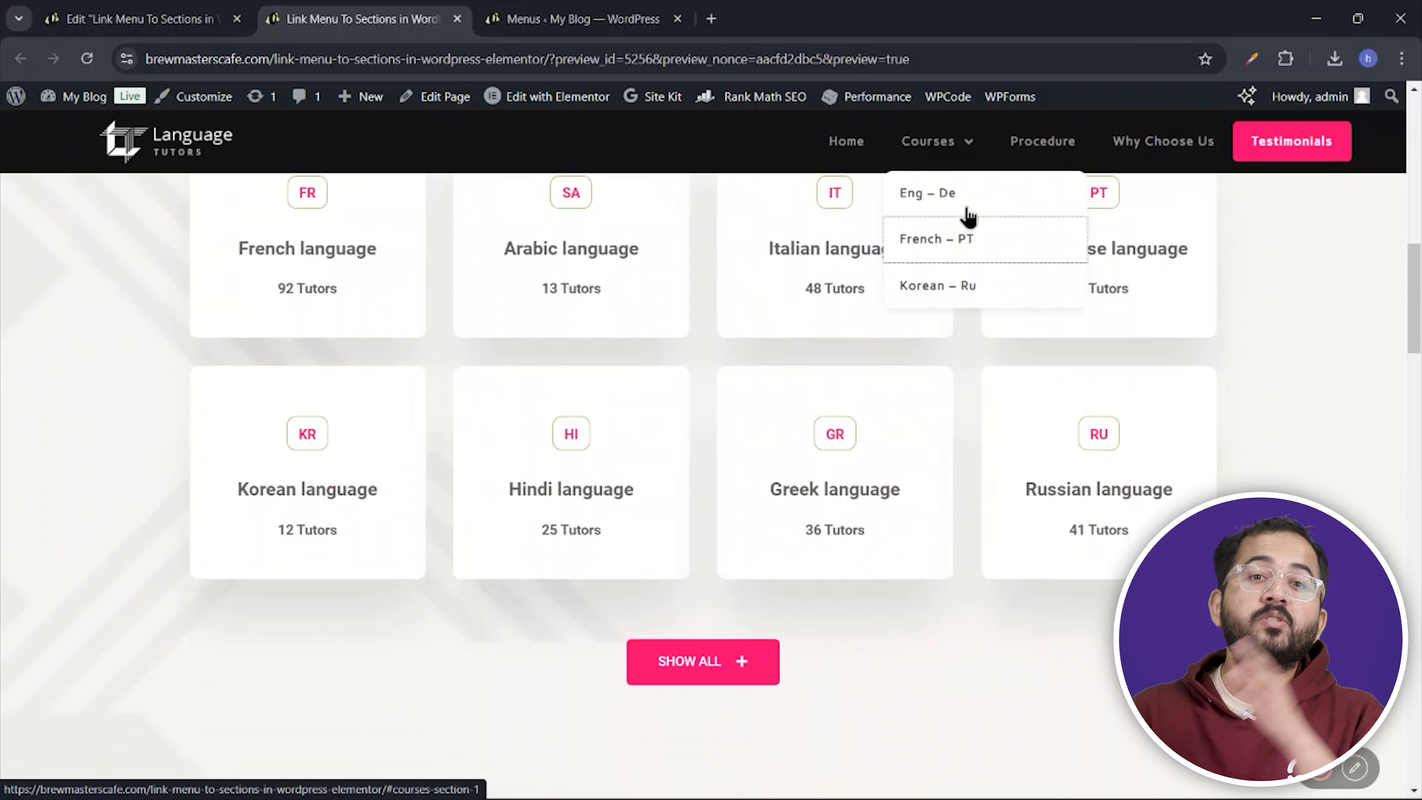
{"action": "left_click", "coordinate": [144, 17]}
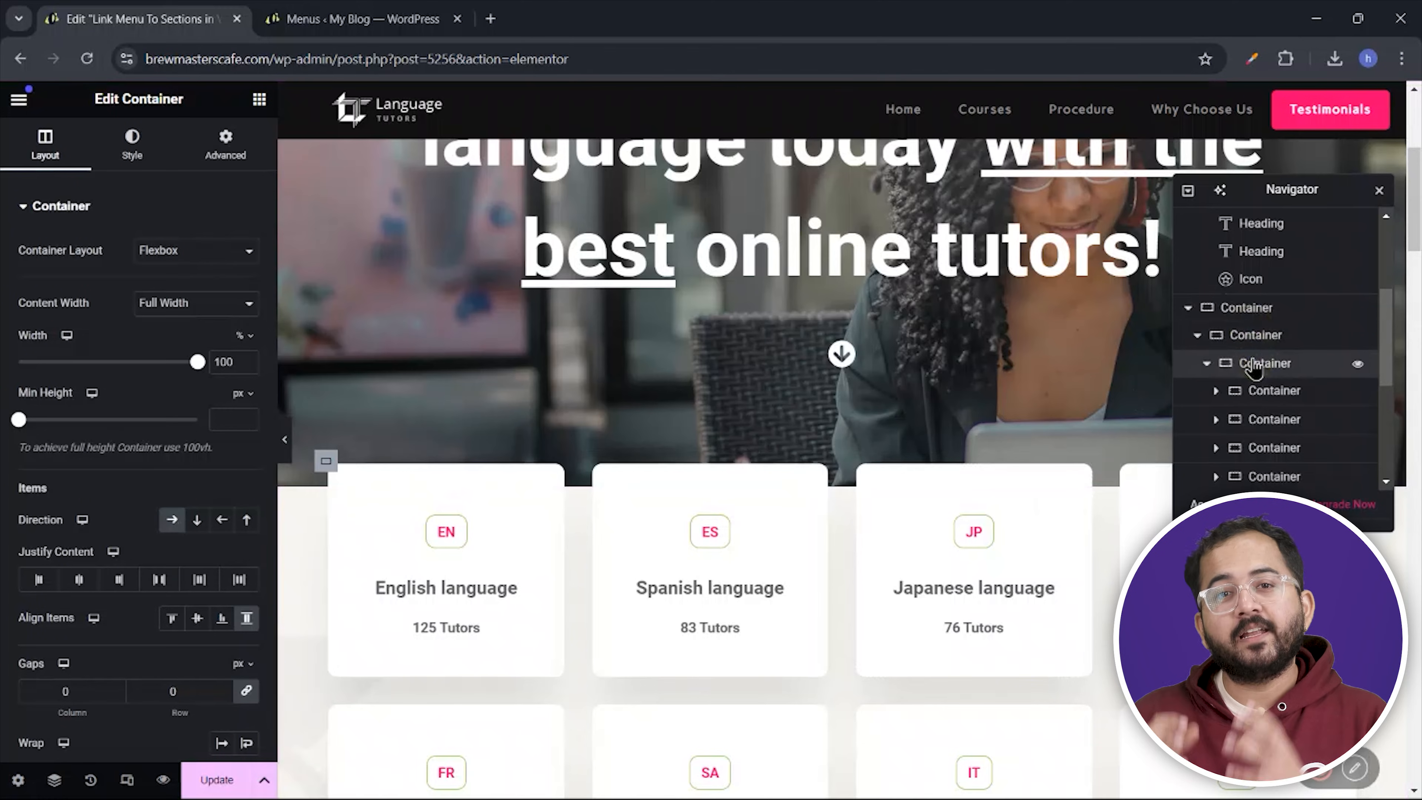
Give the Korean course-card row container the CSS ID courses-section-3, then return to the menu editor
{"action": "left_click", "coordinate": [1261, 363]}
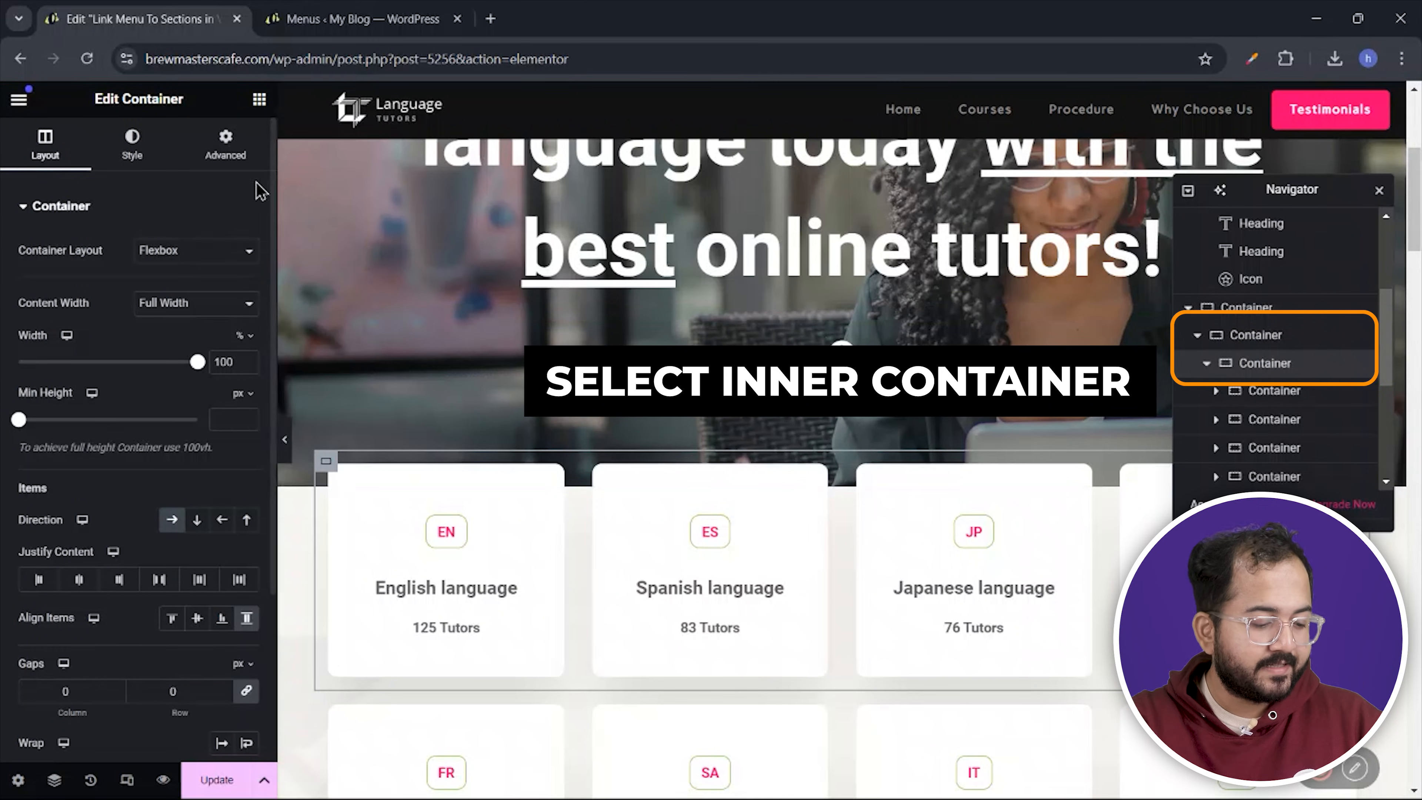
{"action": "left_click", "coordinate": [226, 143]}
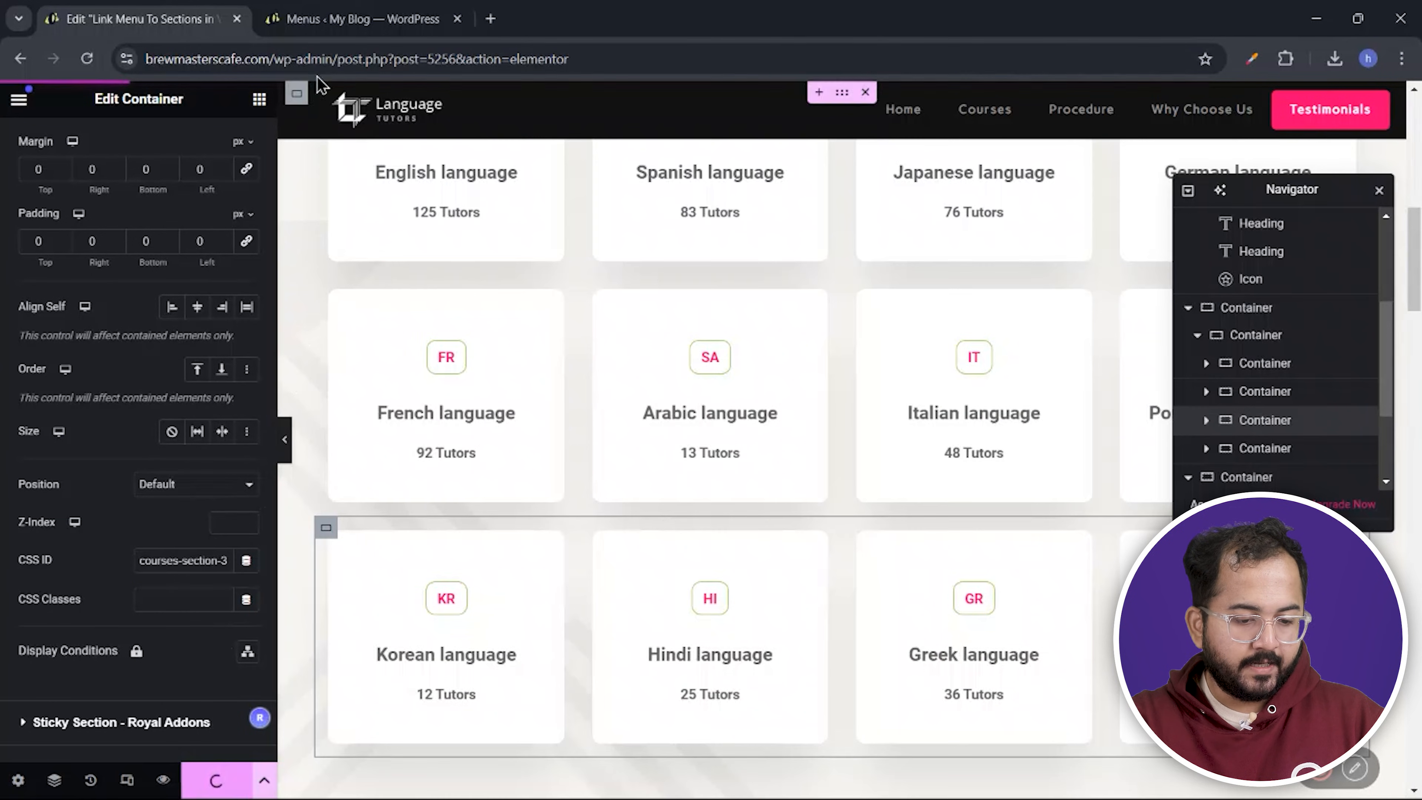
{"action": "left_click", "coordinate": [336, 20]}
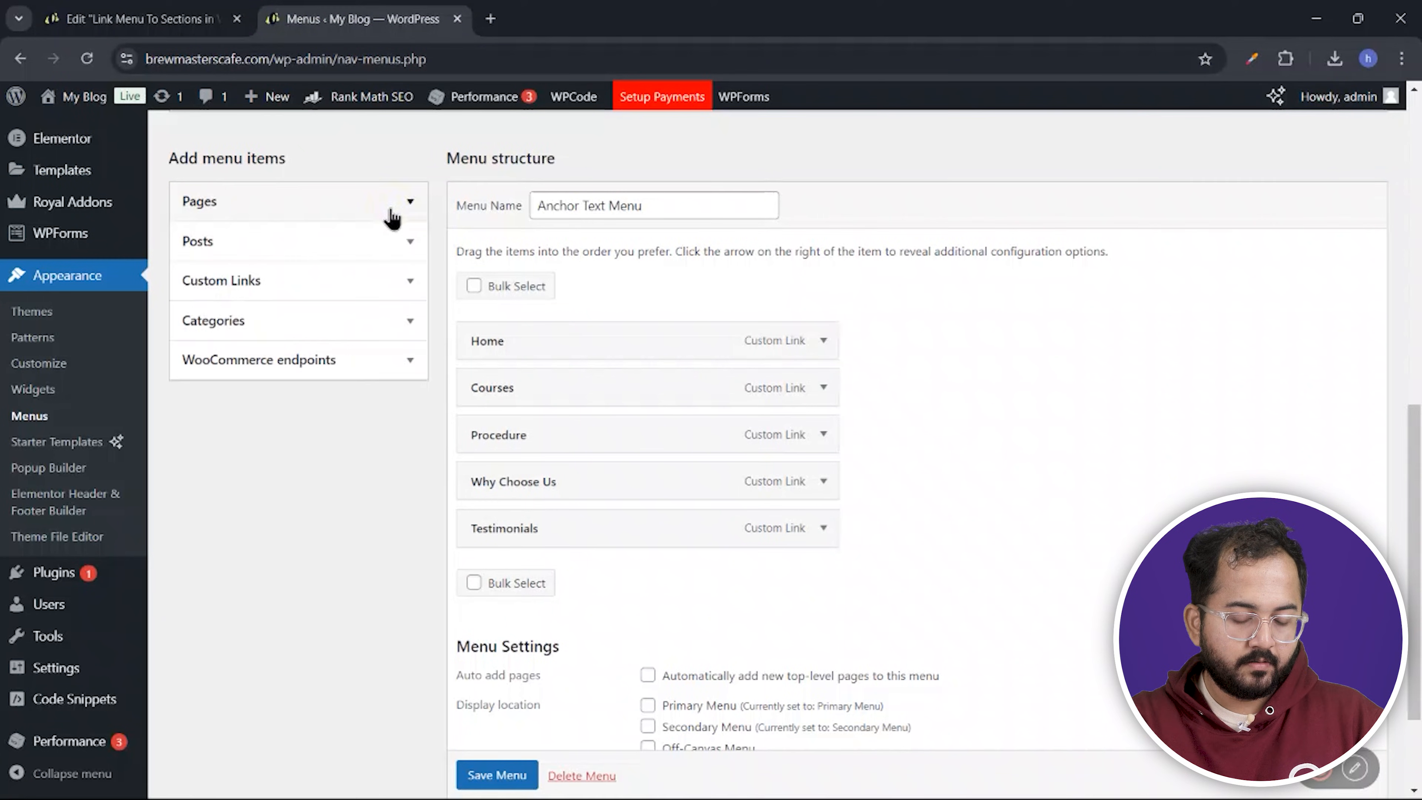
Add an Eng - De custom link pointing to #courses-section-1 to the Anchor Text Menu
{"action": "left_click", "coordinate": [221, 280]}
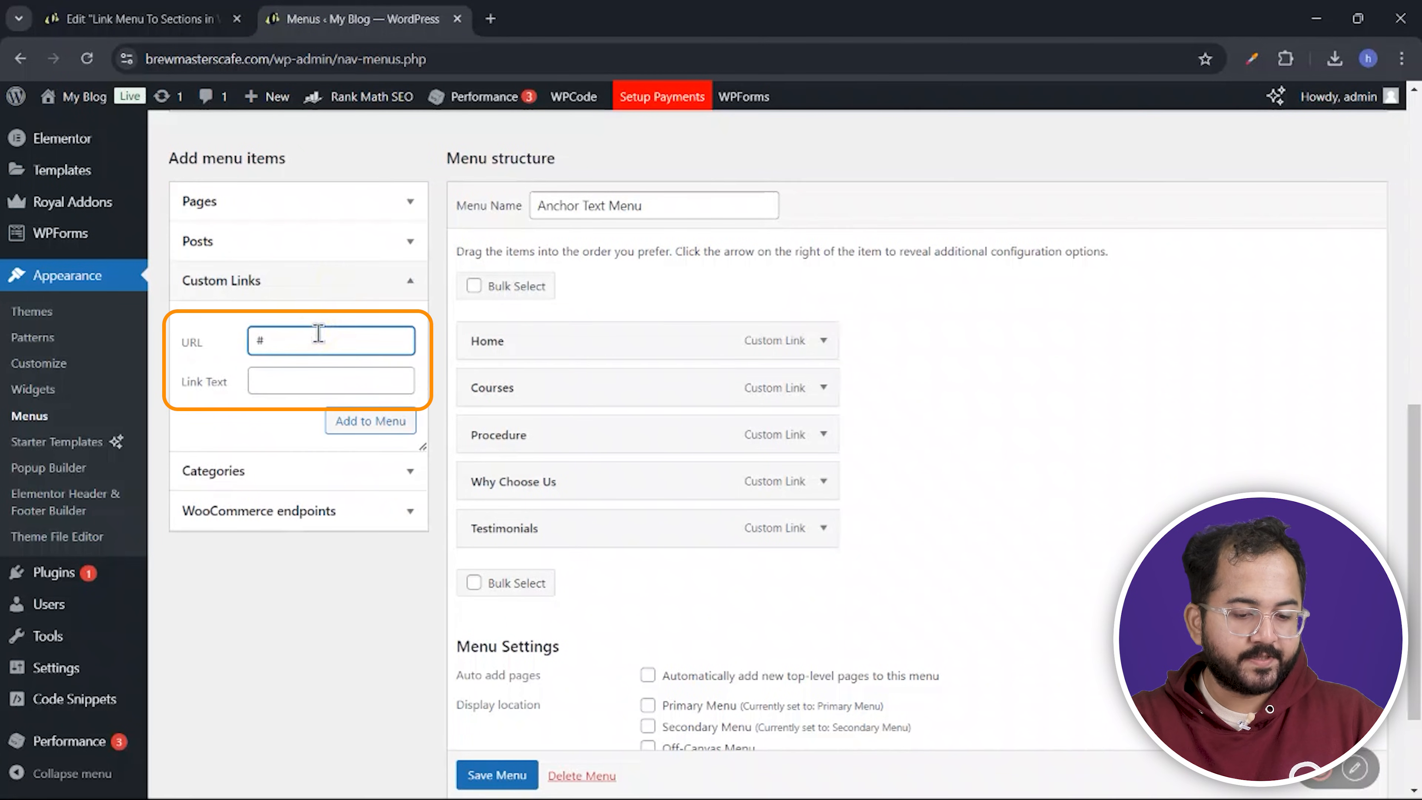
{"action": "type", "text": "Eng - De"}
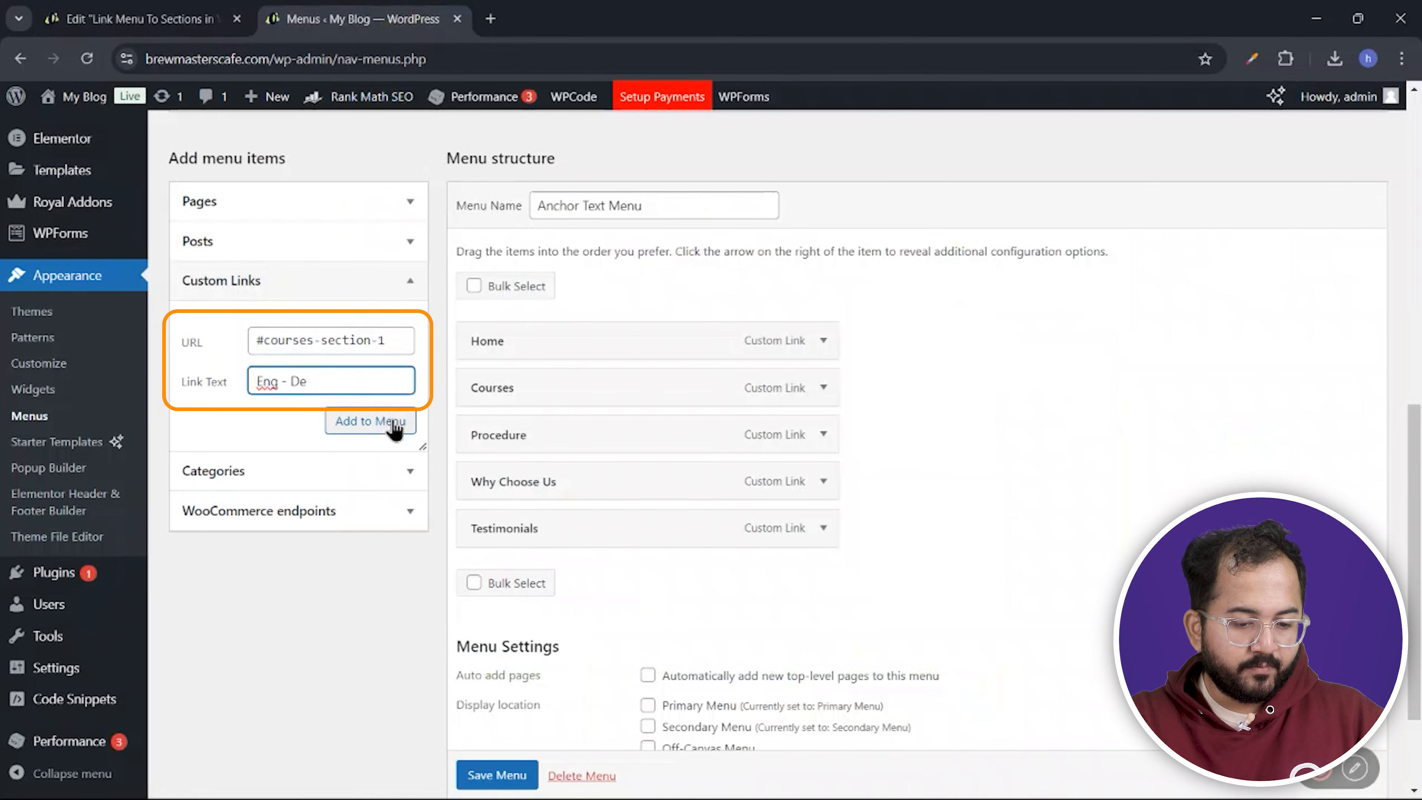
{"action": "left_click", "coordinate": [371, 421]}
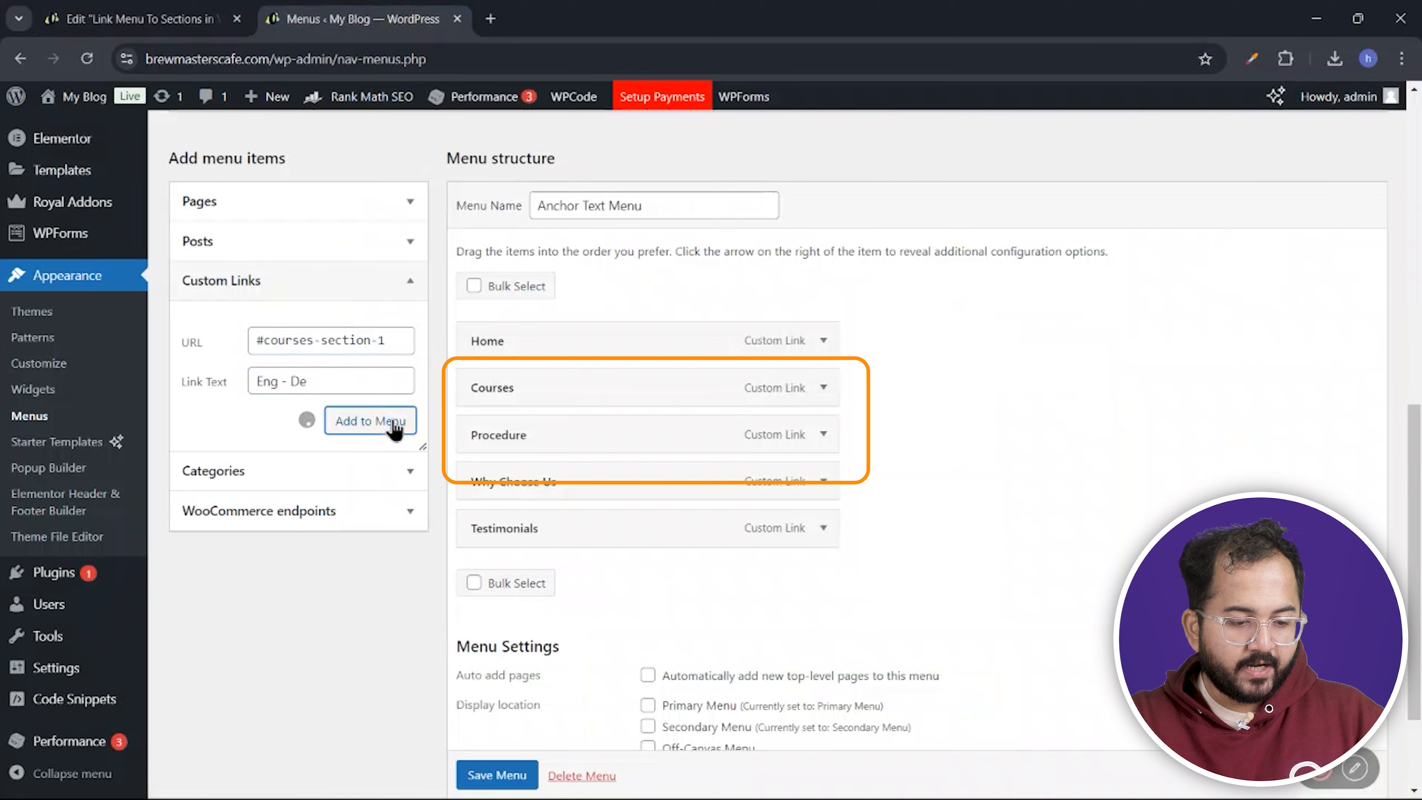
{"action": "left_click", "coordinate": [371, 420]}
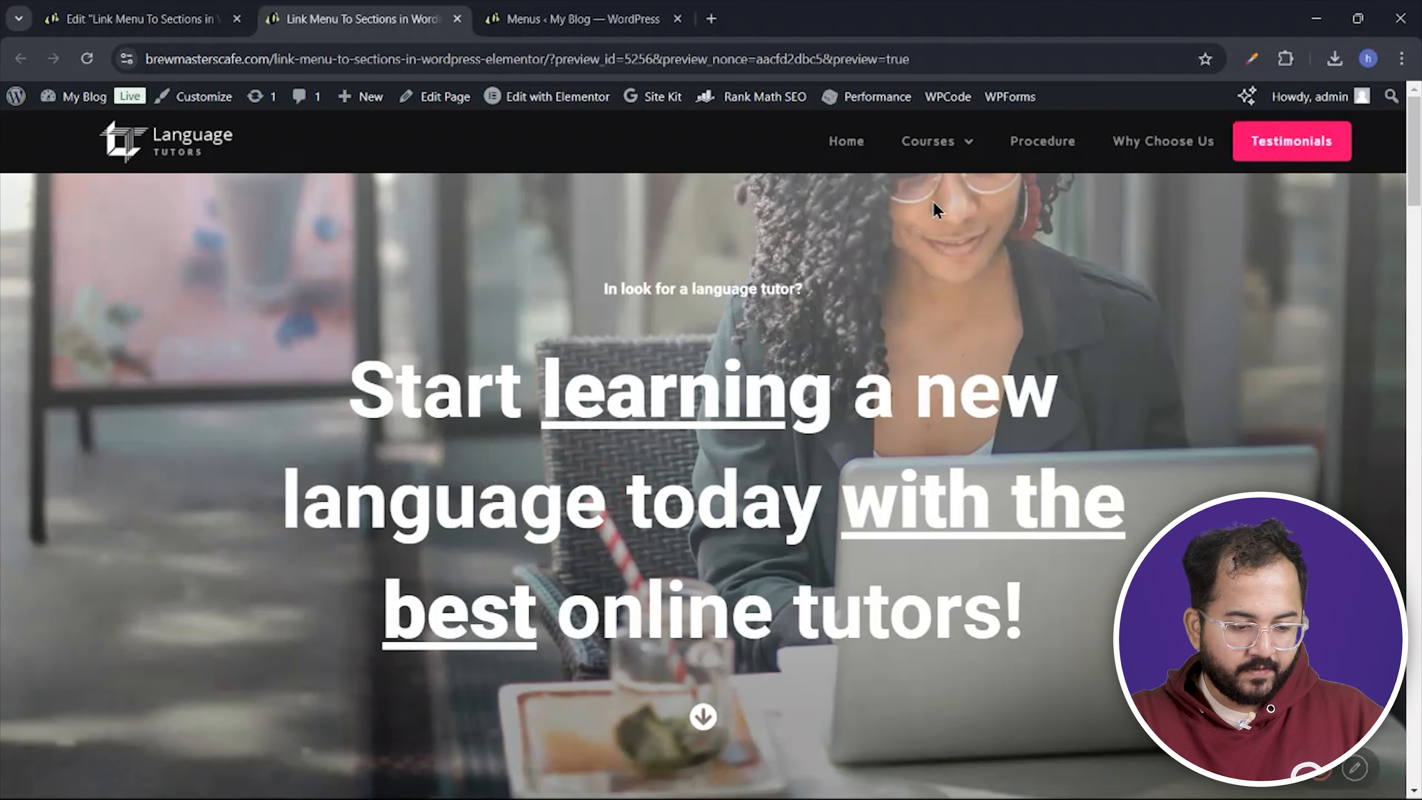
{"action": "left_click", "coordinate": [927, 141]}
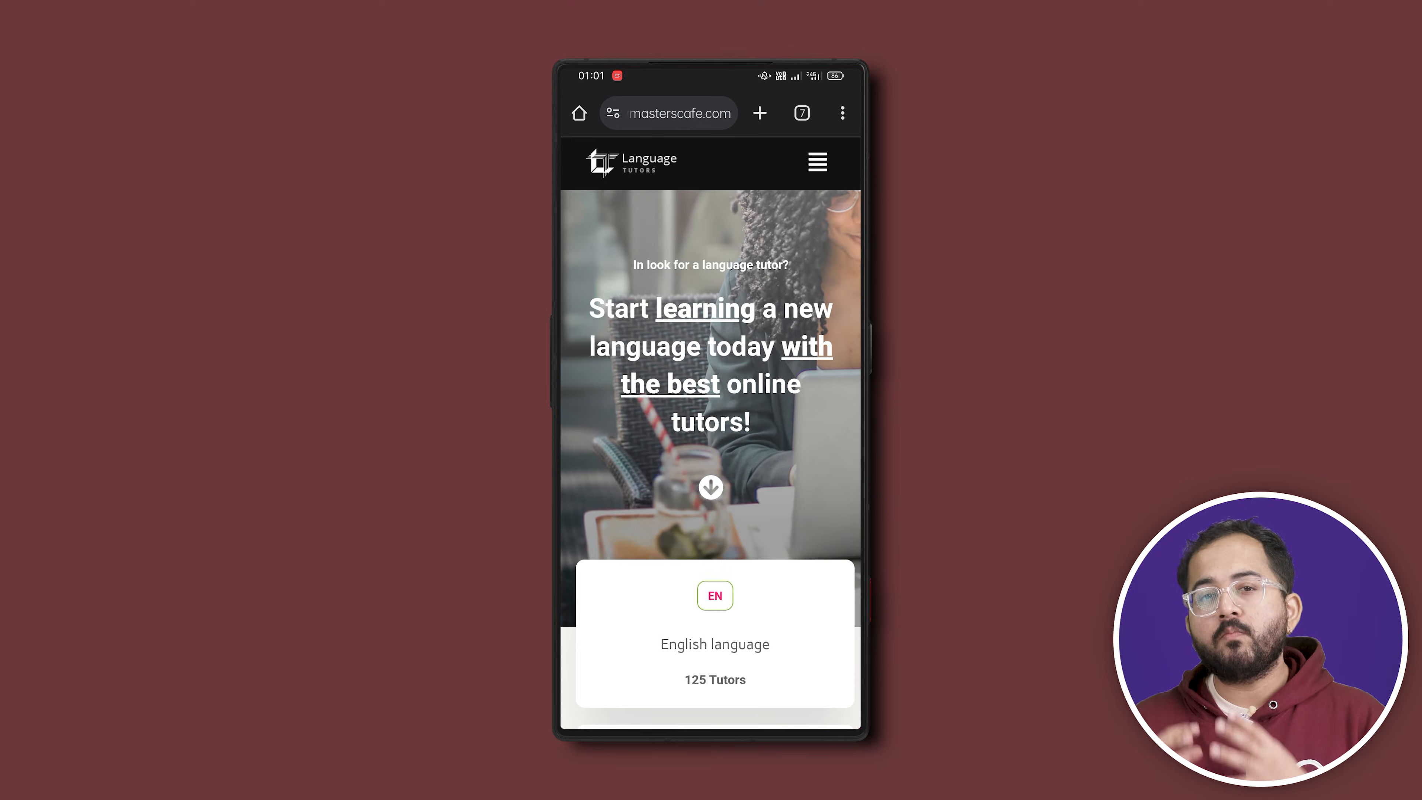
{"action": "left_click", "coordinate": [818, 162]}
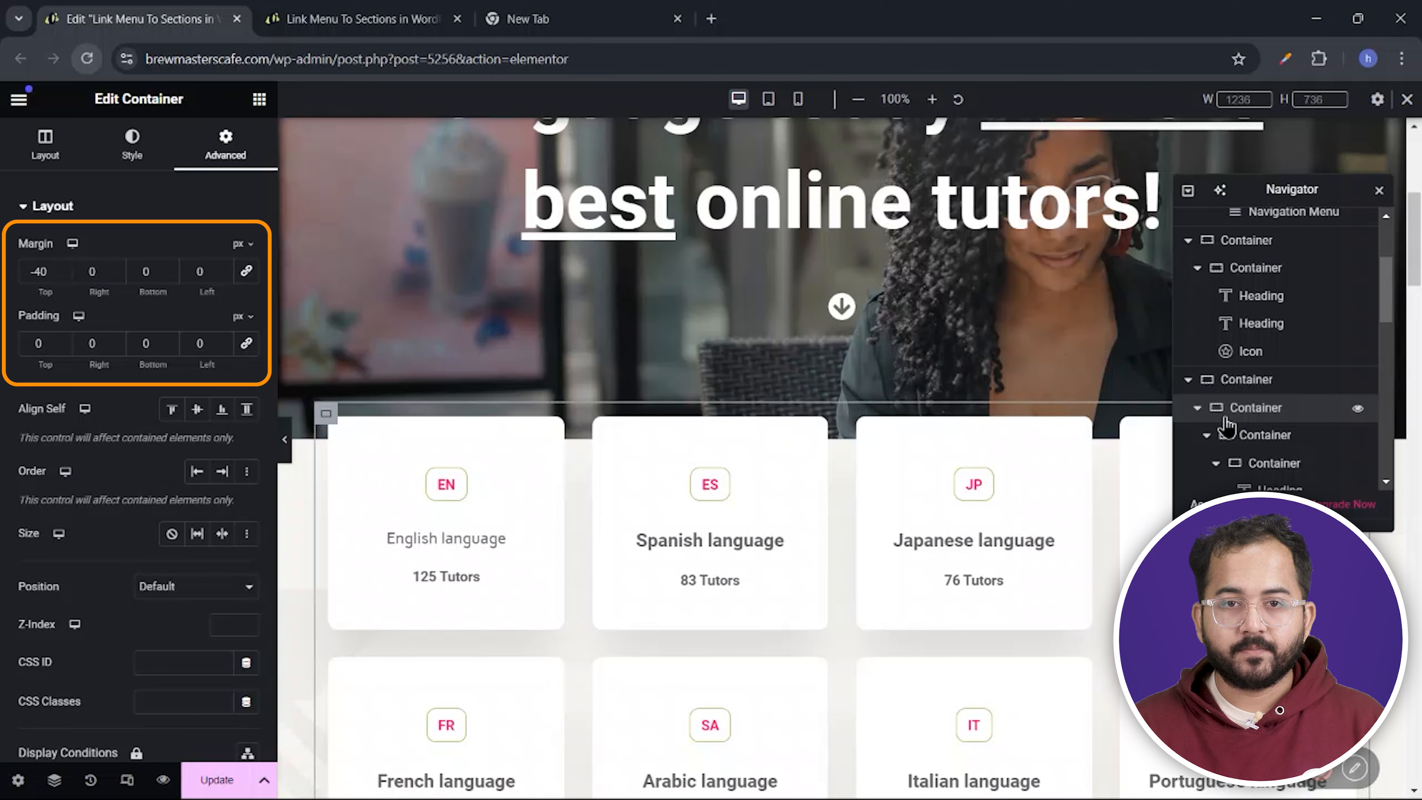
Enter courses as the CSS ID of the course-card container
{"action": "left_click", "coordinate": [183, 663]}
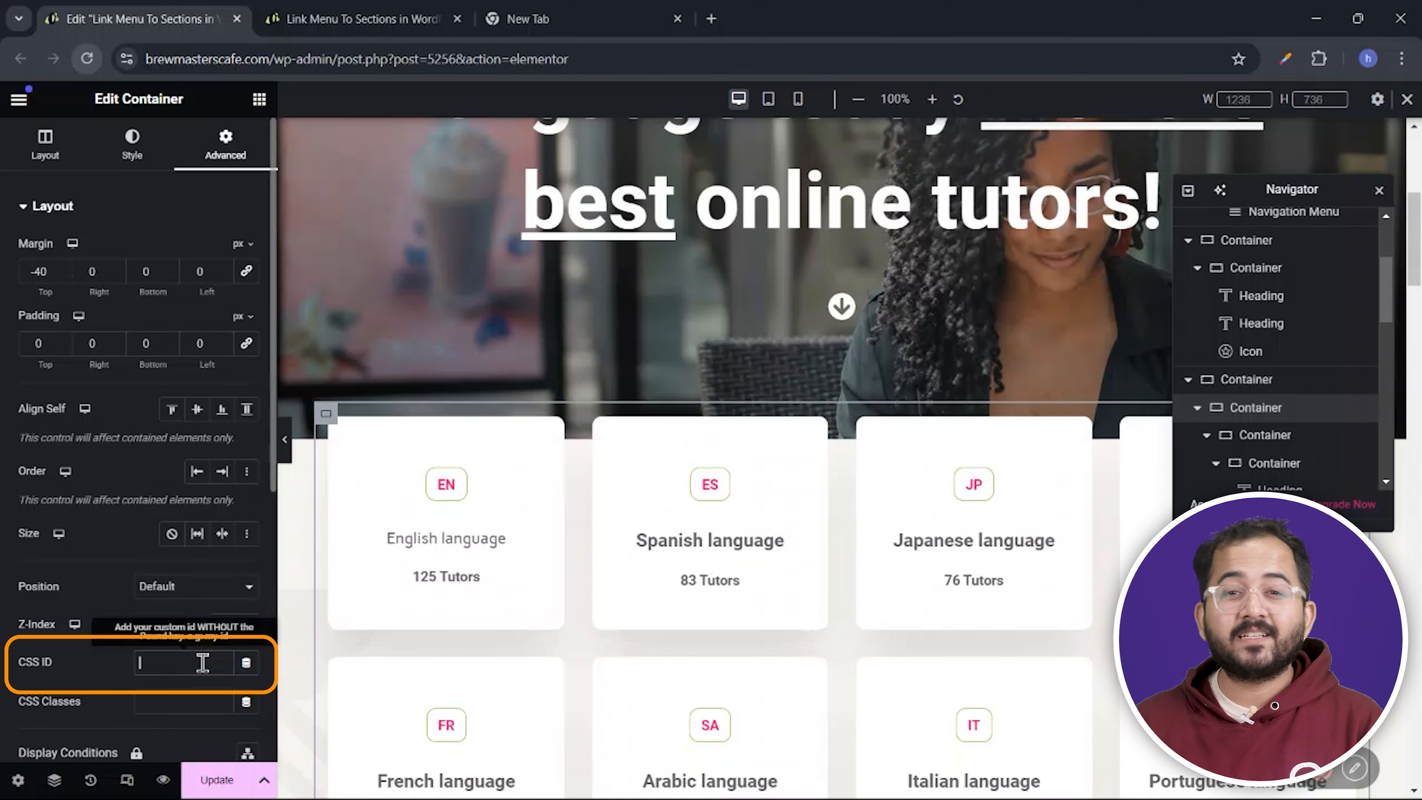
{"action": "type", "text": "courses"}
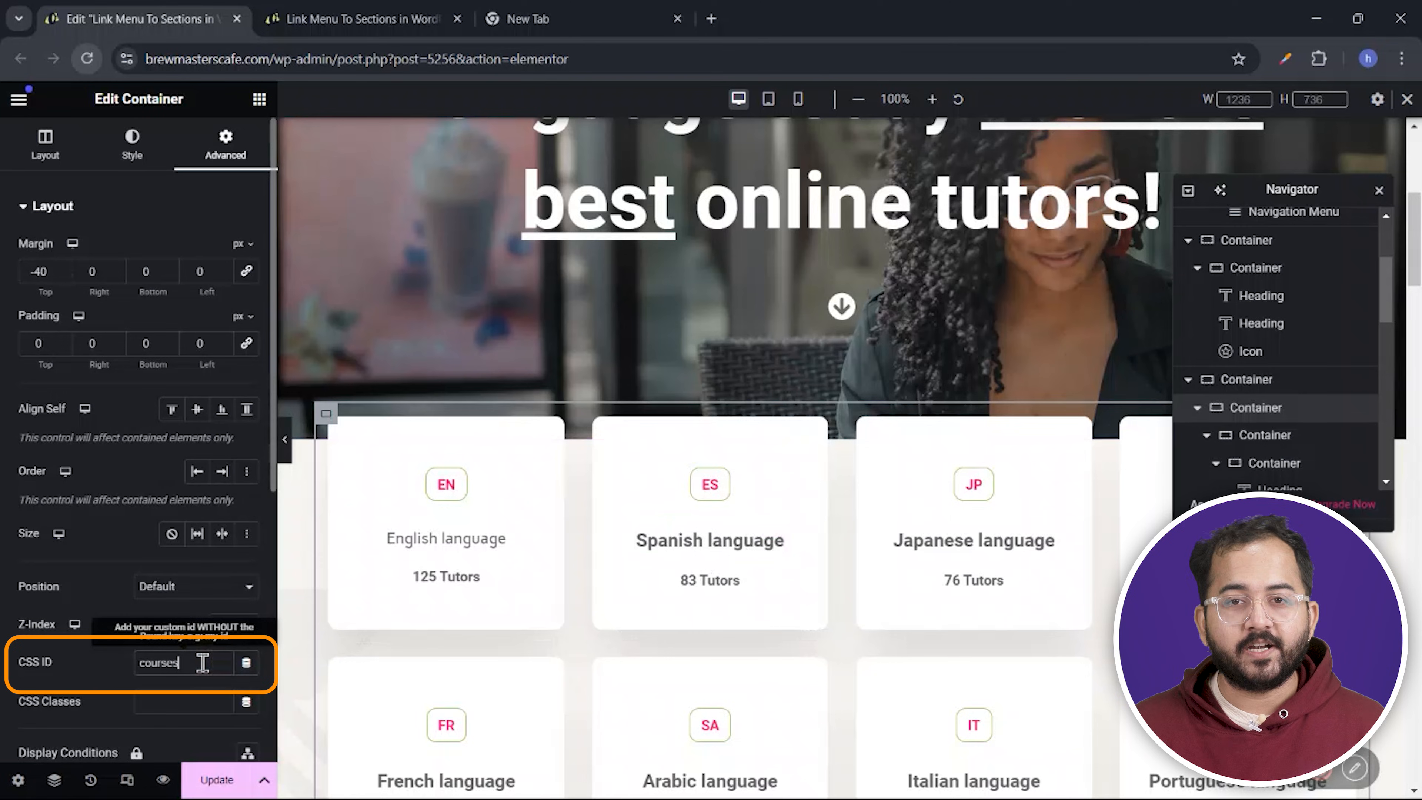